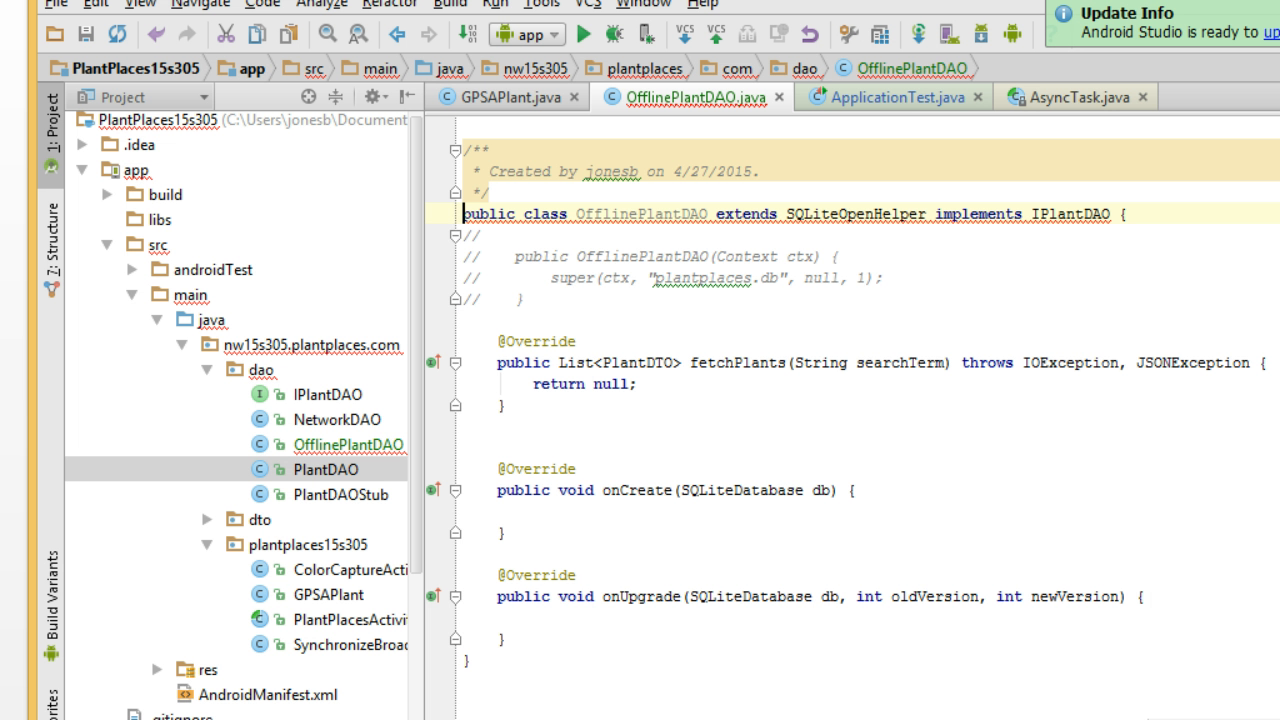
{"action": "mouse_move", "coordinate": [950, 22]}
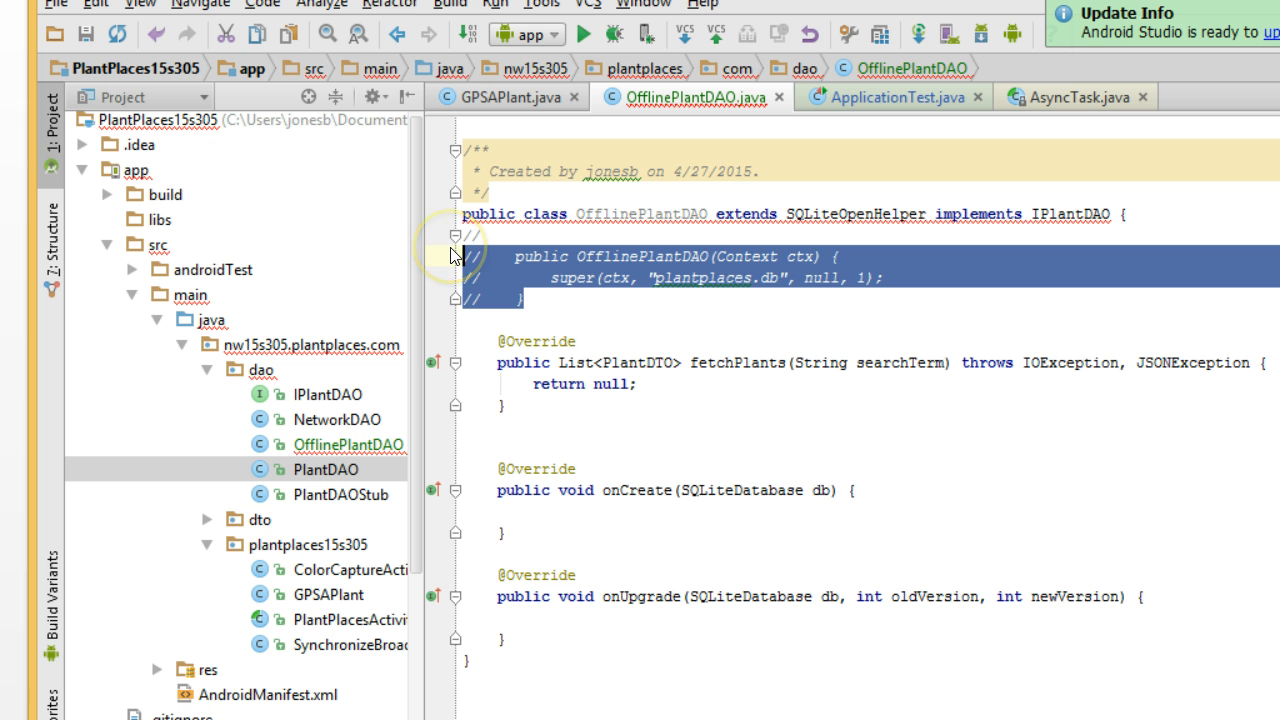
- Uncomment the OfflinePlantDAO constructor passing plantplaces.db and start a line in onCreate
{"action": "left_click", "coordinate": [456, 236]}
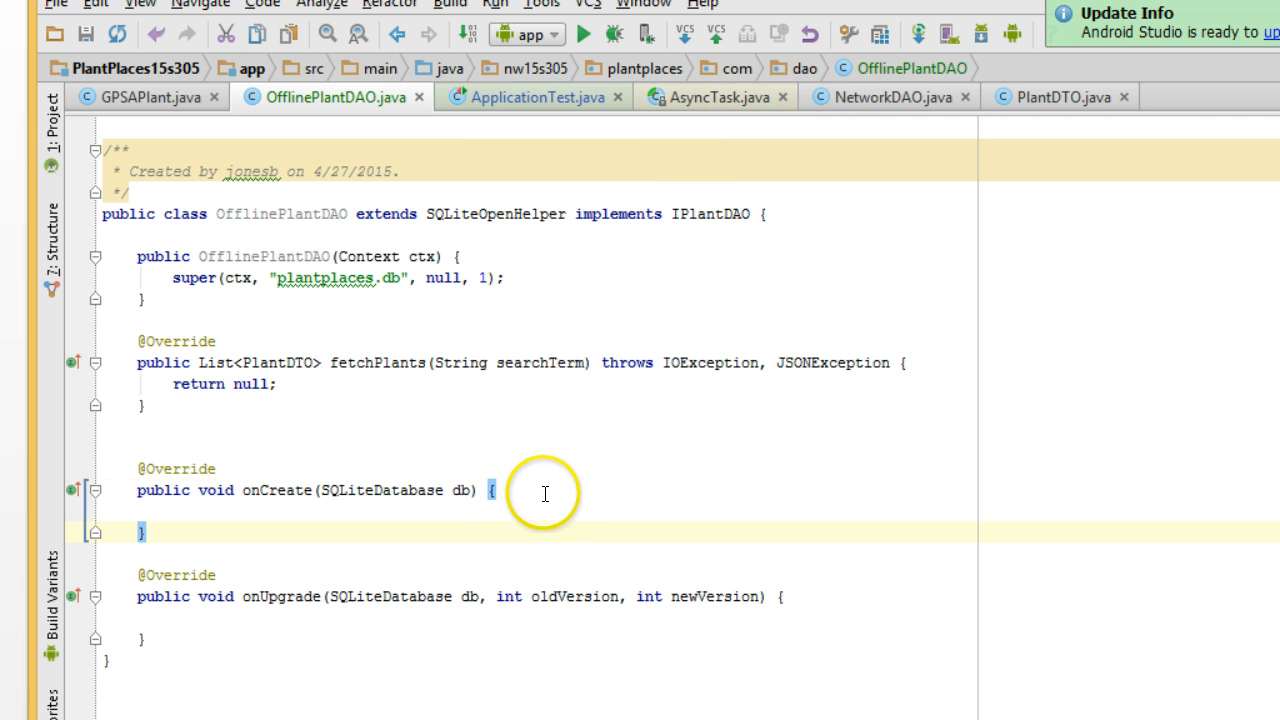
{"action": "key", "text": "Enter"}
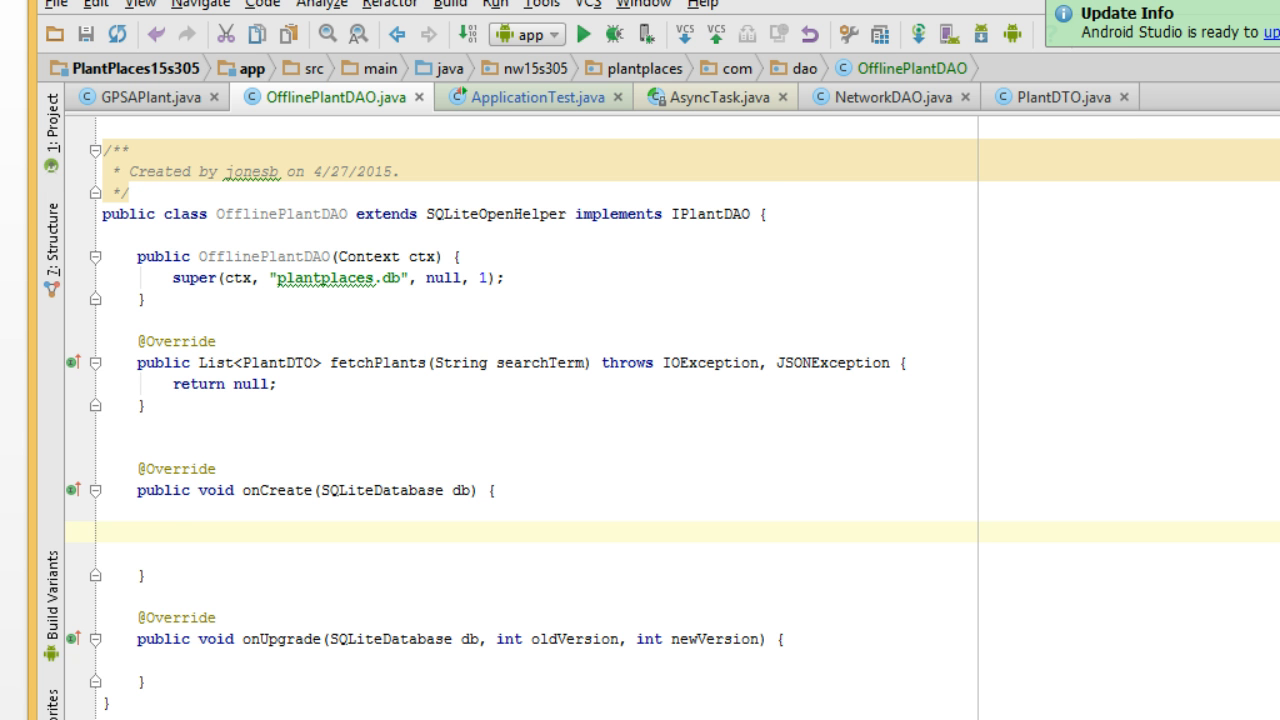
- Declare String createPlants = "CREATE TABLE " + "PLANTS" + in onCreate
{"action": "type", "text": "String create"}
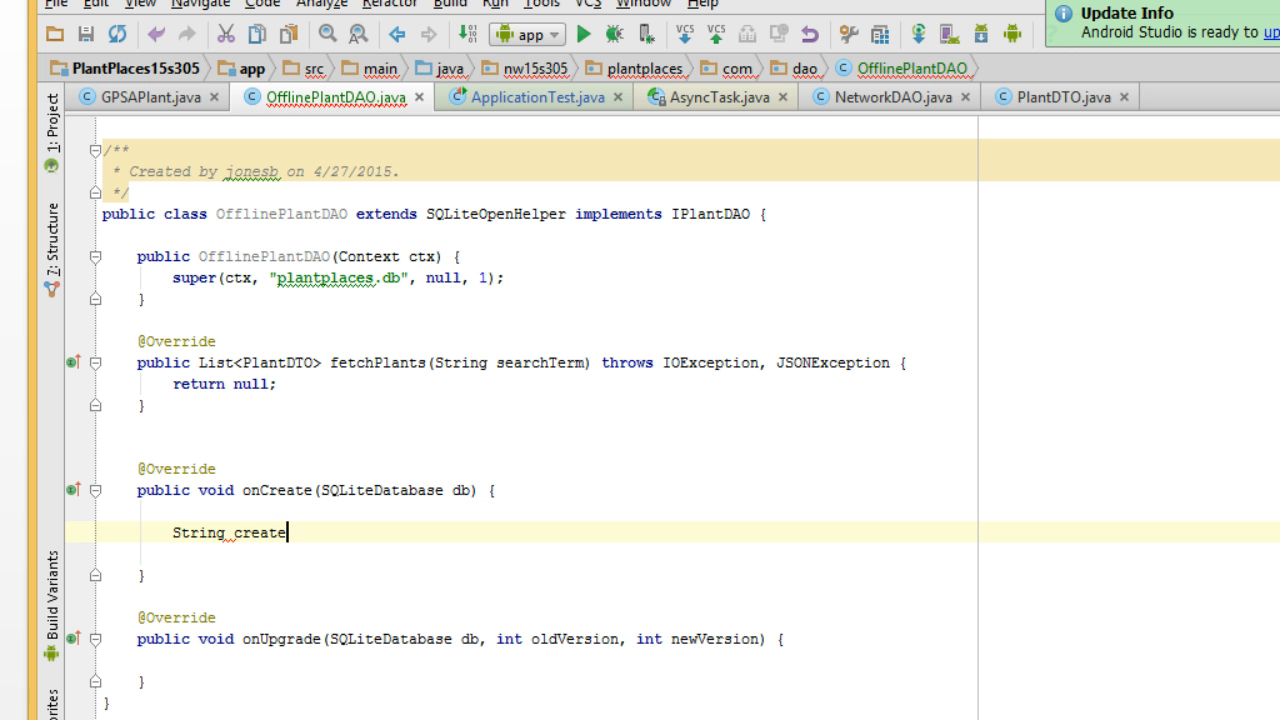
{"action": "type", "text": "Plants ="}
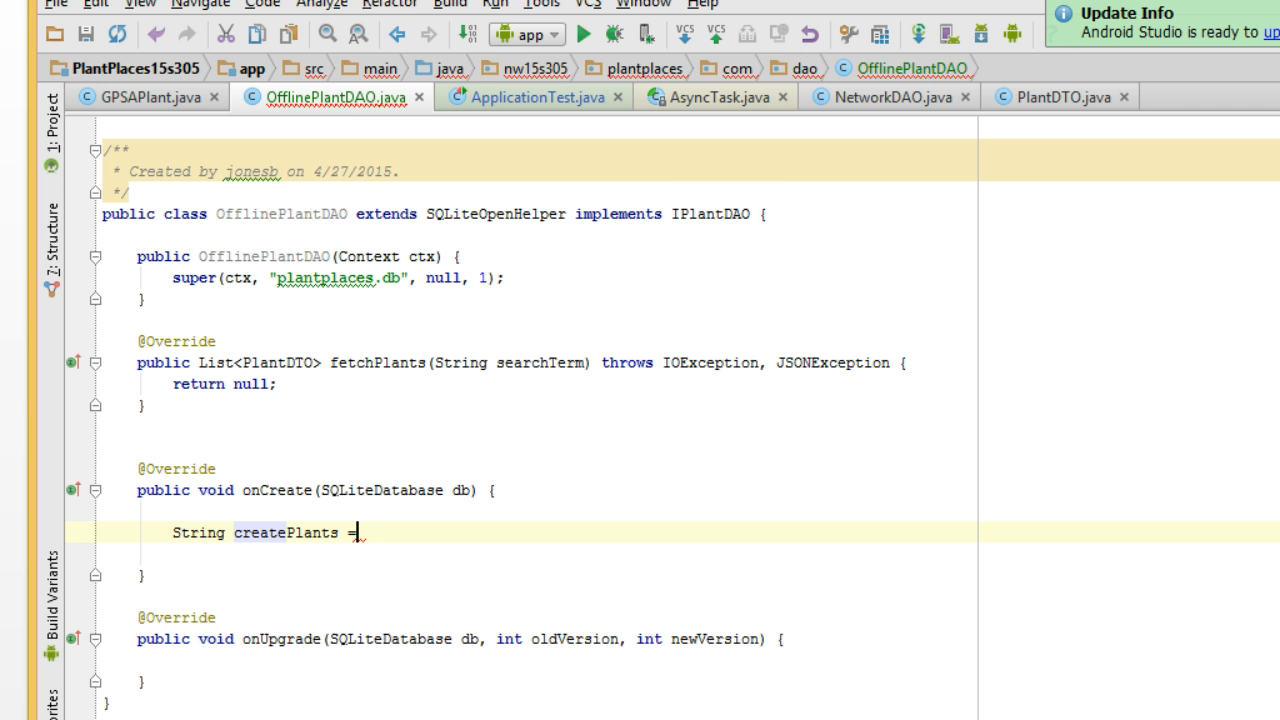
{"action": "type", "text": "\"CRATE T"}
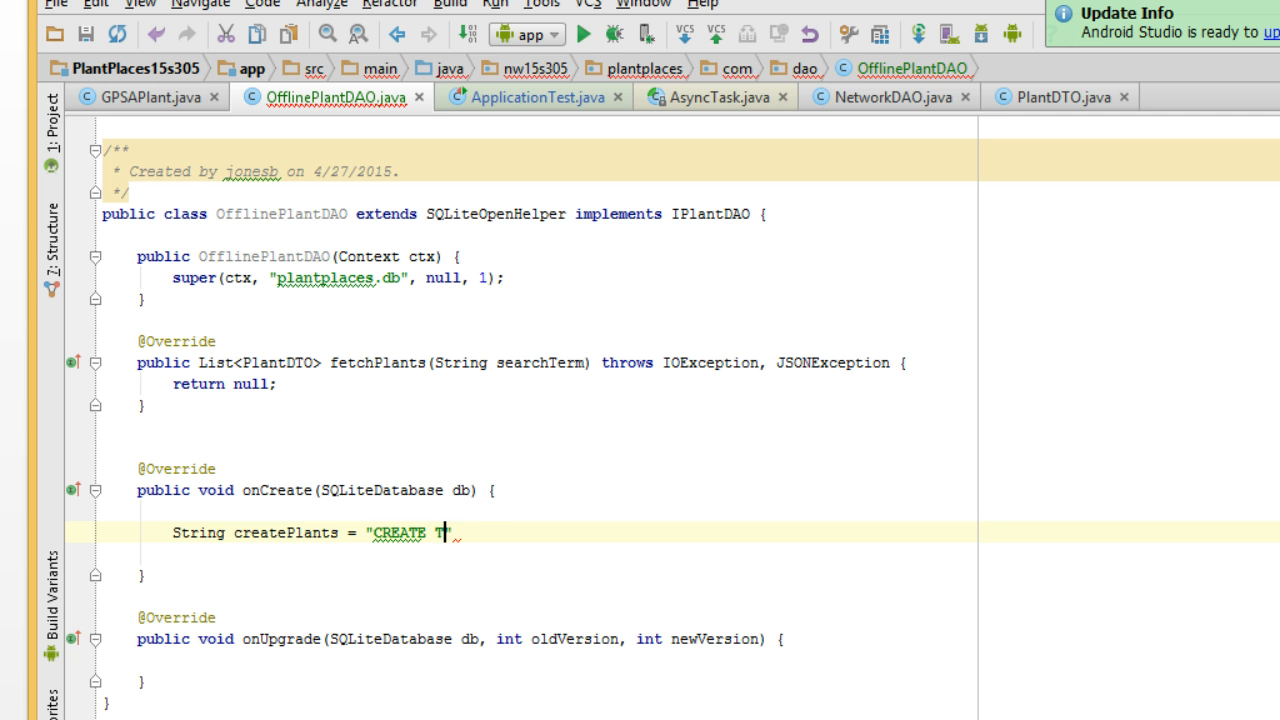
{"action": "type", "text": "ABLE"}
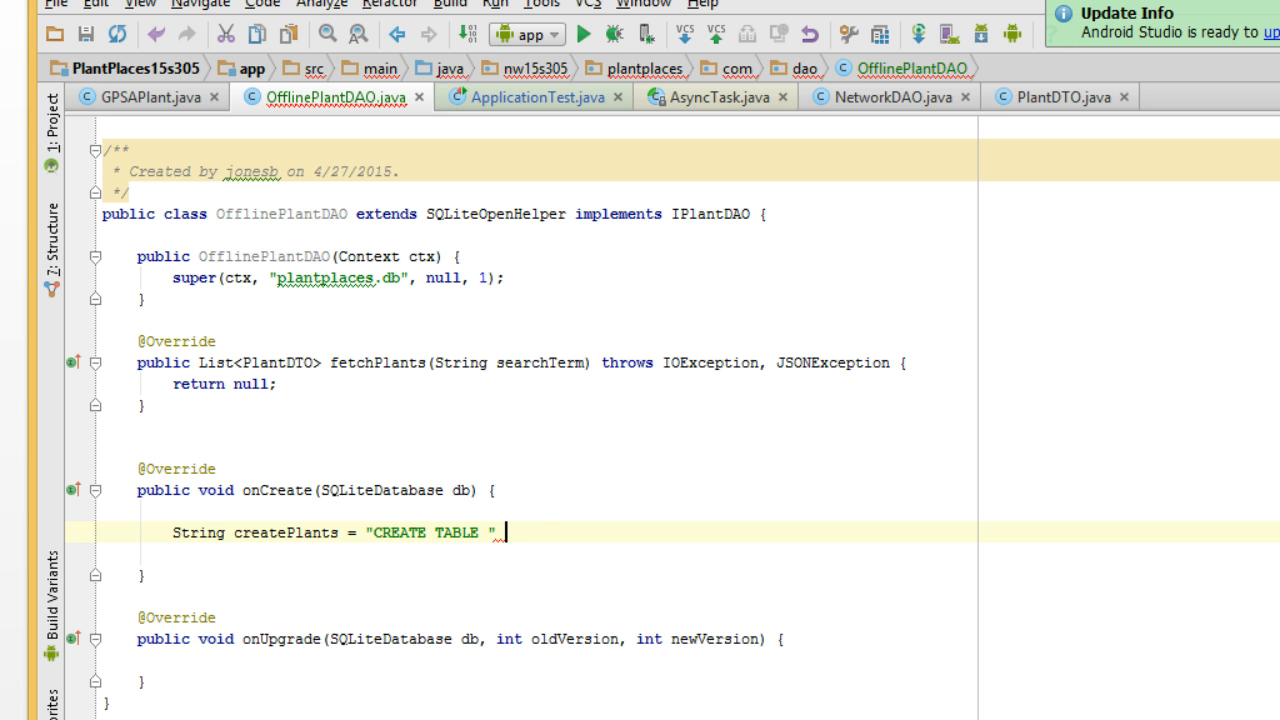
{"action": "type", "text": "+ \"PL\""}
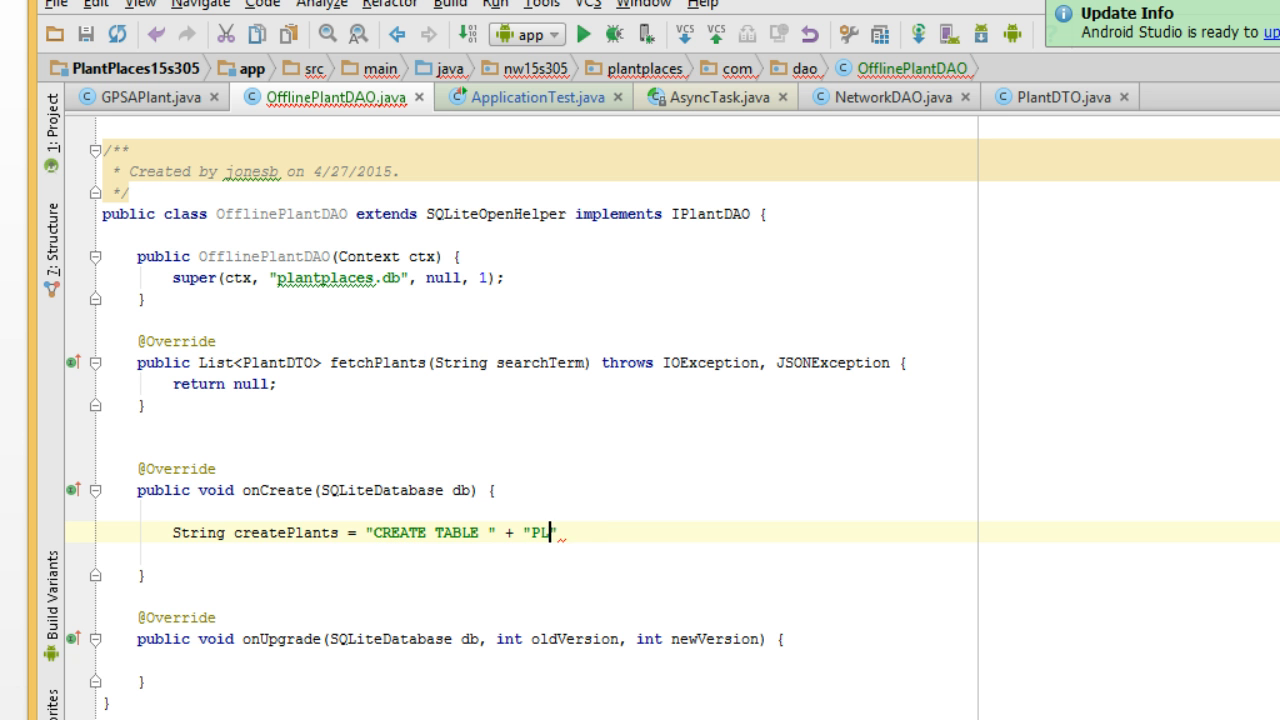
{"action": "type", "text": "ANTS\" + \"("}
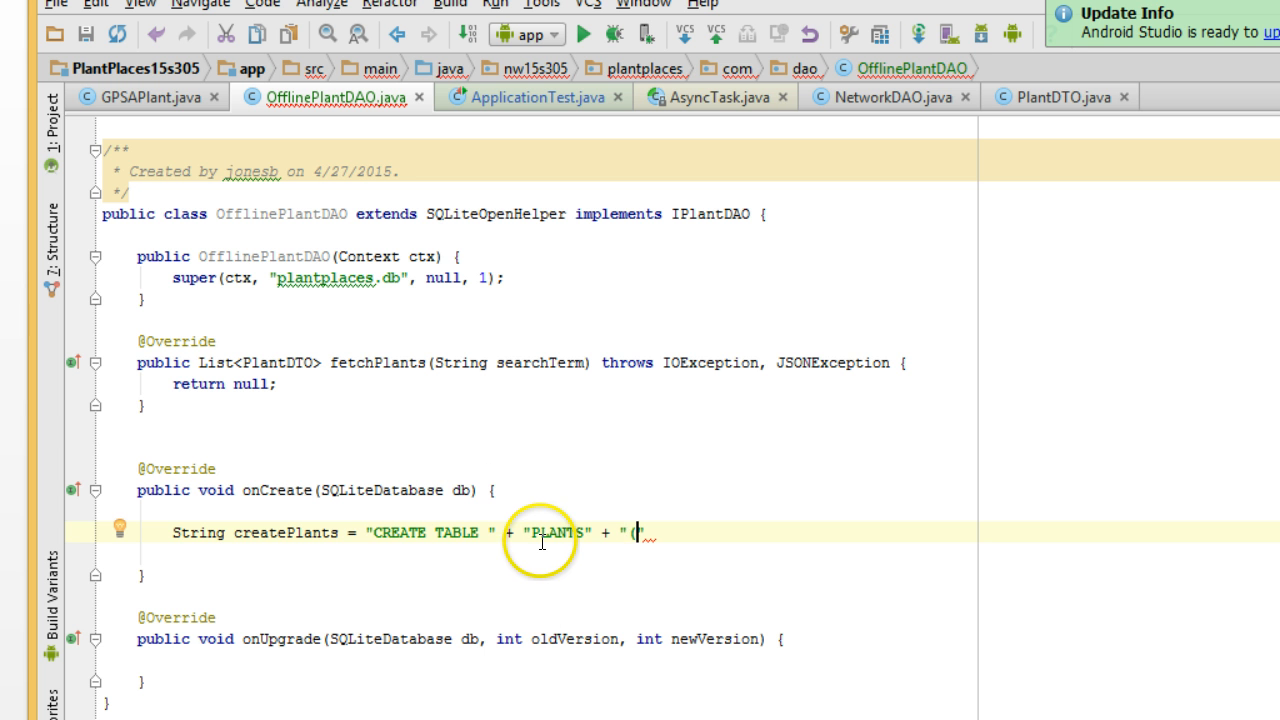
{"action": "left_click", "coordinate": [538, 532]}
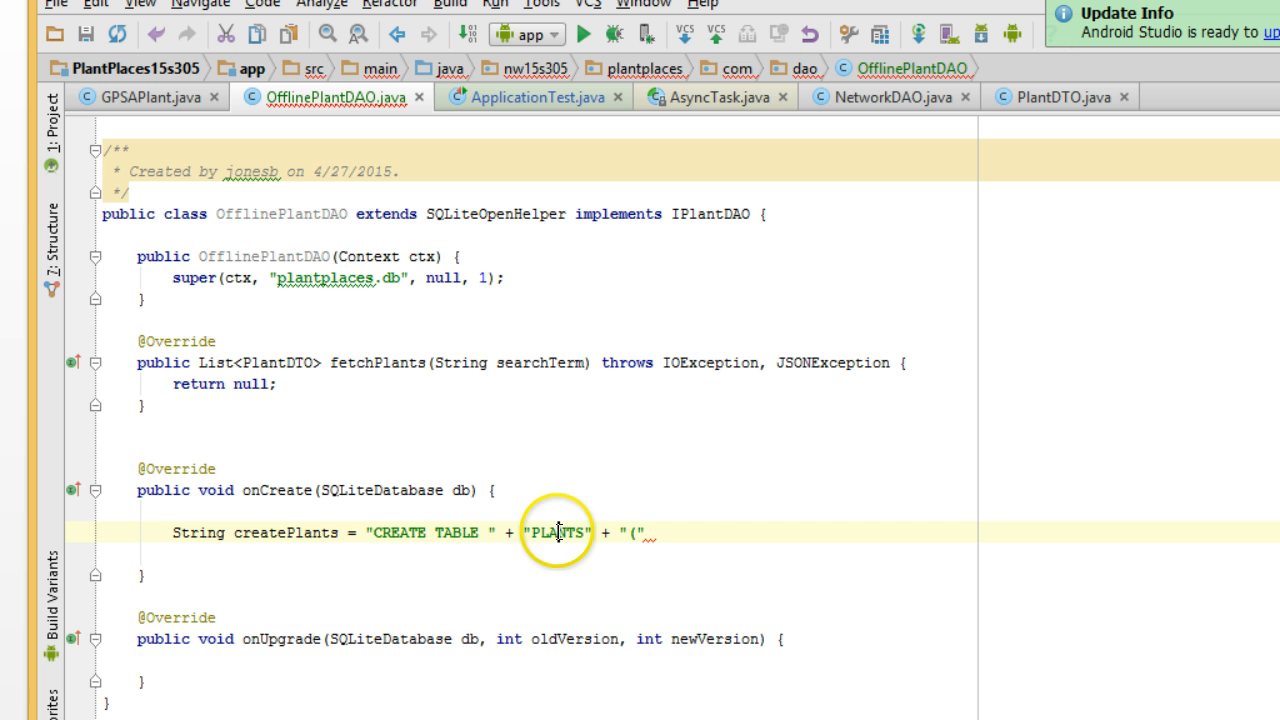
- Extract the "PLANTS" literal into a PLANTS constant used by createPlants
{"action": "right_click", "coordinate": [558, 532]}
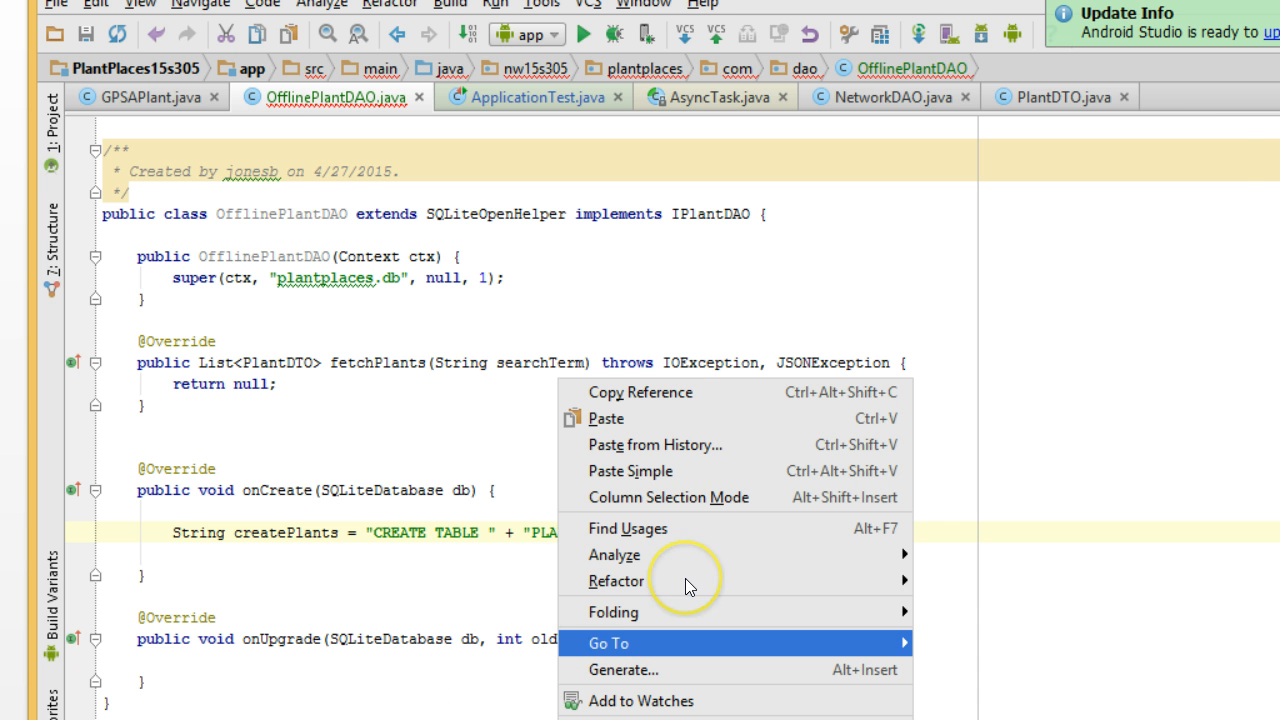
{"action": "mouse_move", "coordinate": [616, 580]}
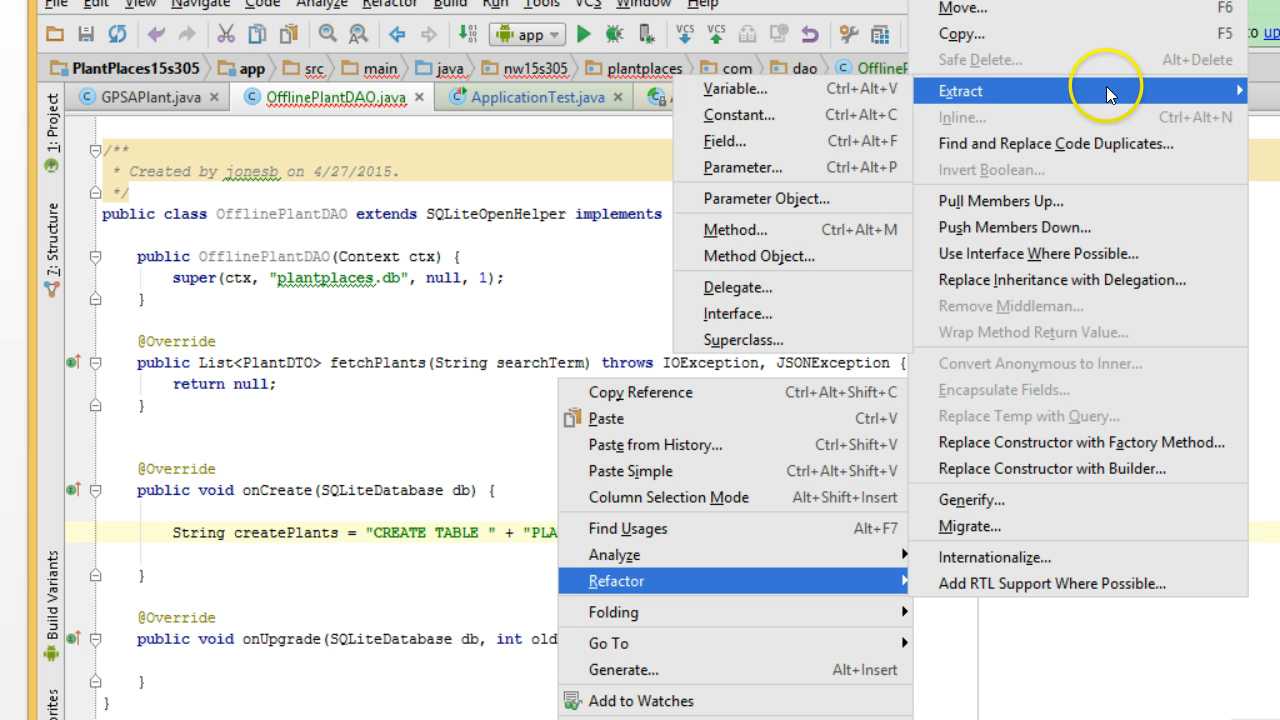
{"action": "mouse_move", "coordinate": [848, 118]}
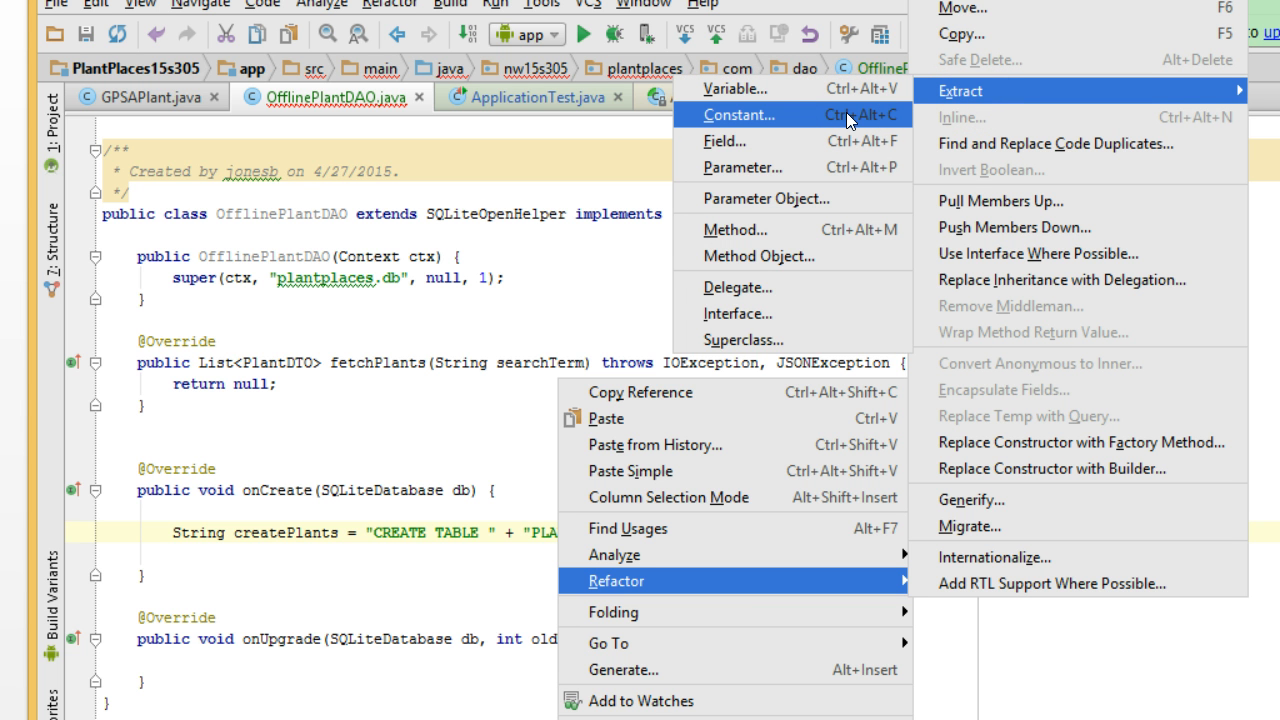
{"action": "left_click", "coordinate": [738, 114]}
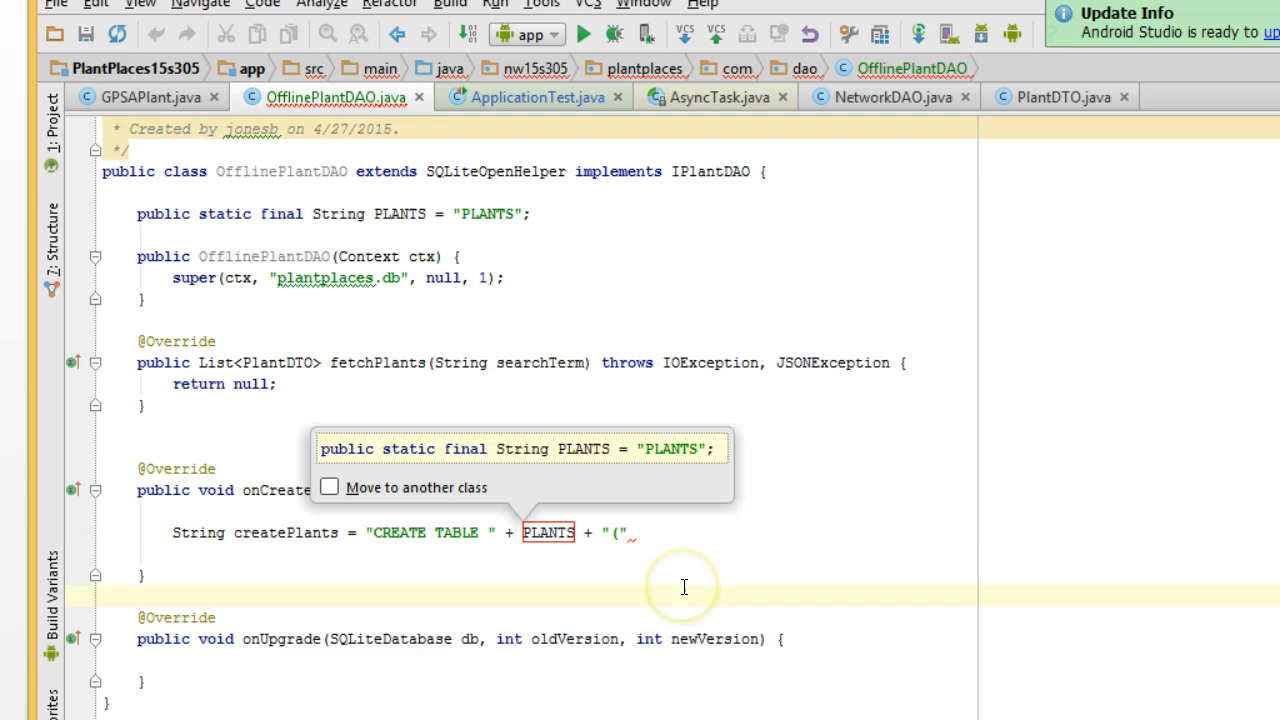
{"action": "mouse_move", "coordinate": [122, 212]}
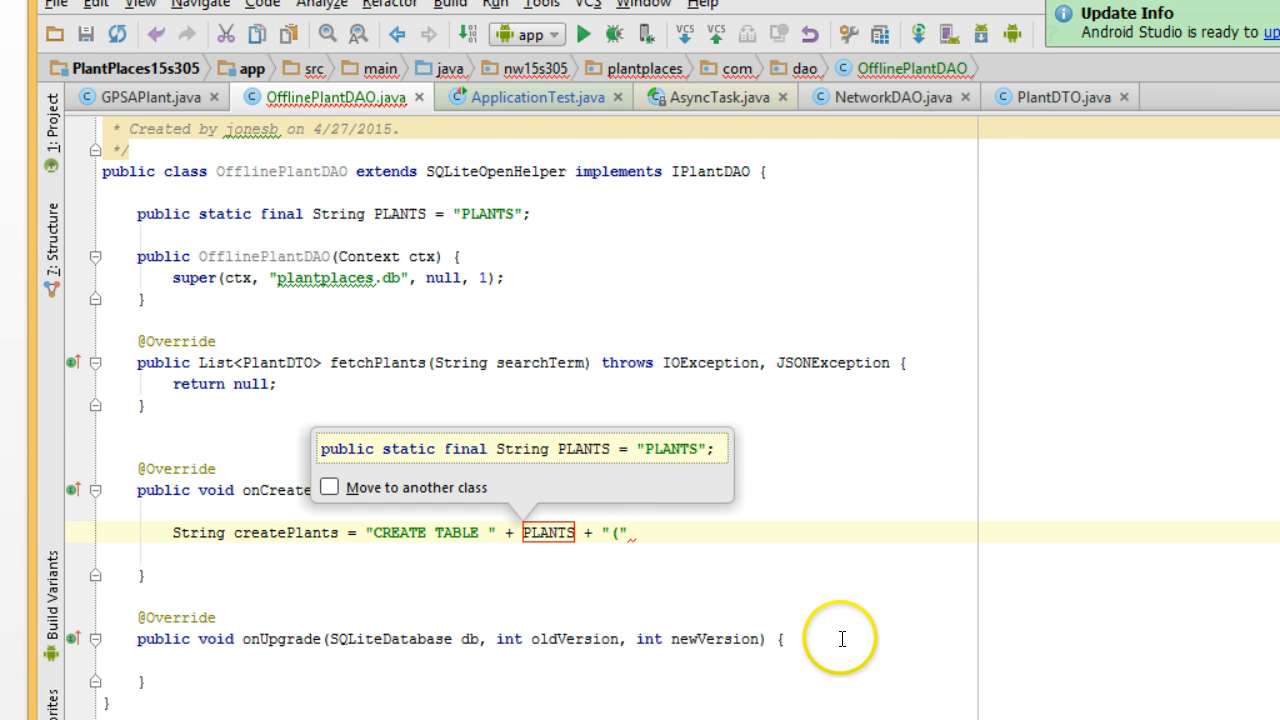
{"action": "mouse_move", "coordinate": [804, 600]}
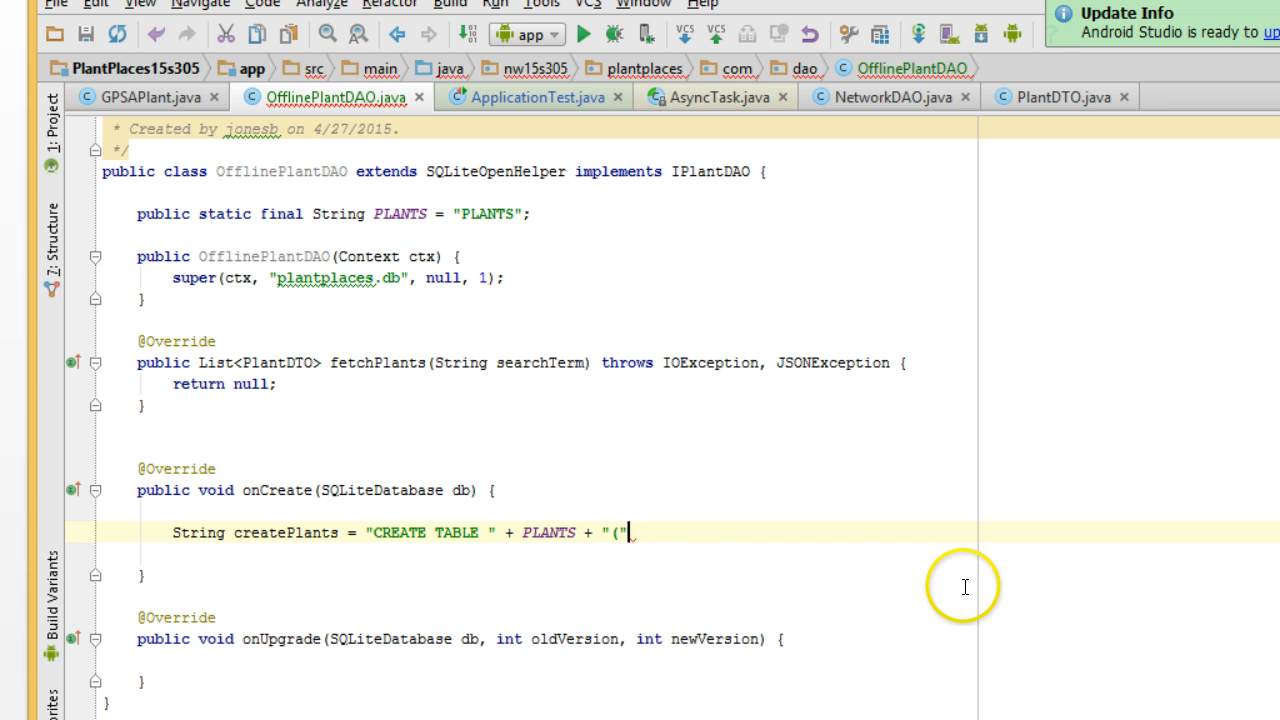
- Finish the "(" literal at the end of the createPlants string
{"action": "type", "text": ")"}
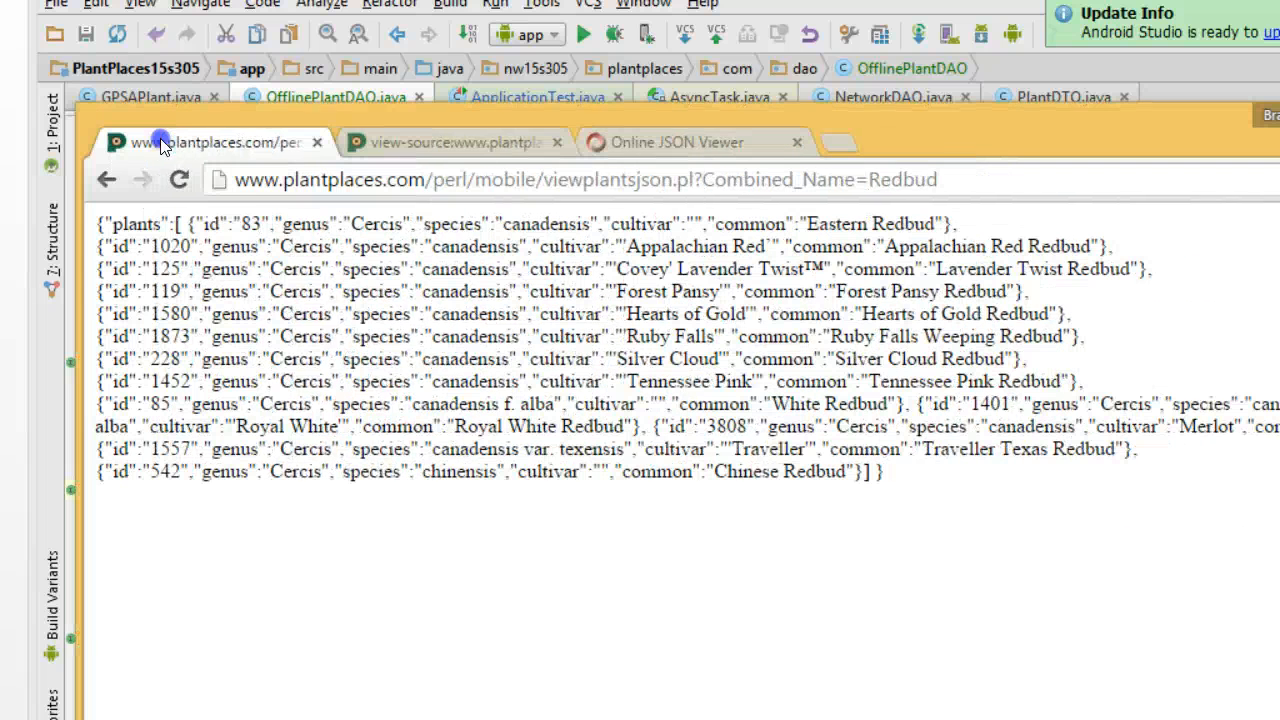
- View the plants JSON source, changing the Combined_Name query to Oak and then Maple
{"action": "left_click", "coordinate": [450, 142]}
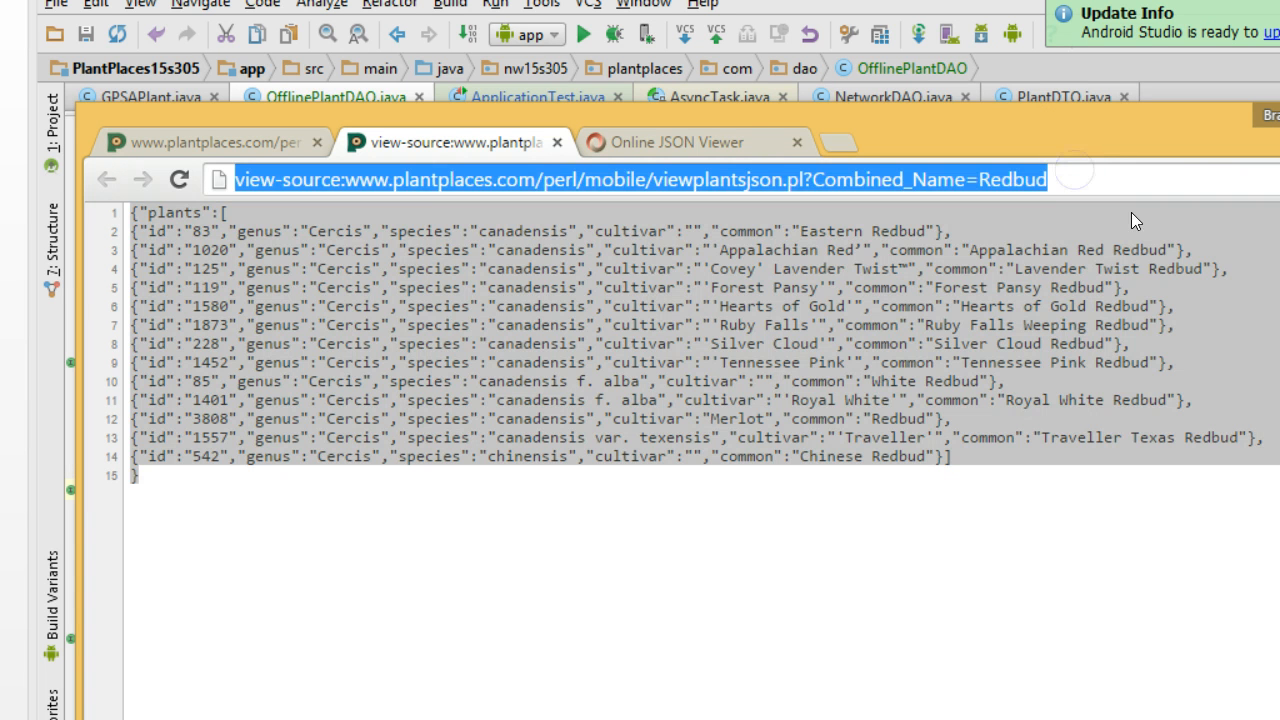
{"action": "double_click", "coordinate": [1012, 180]}
{"action": "type", "text": "Oak"}
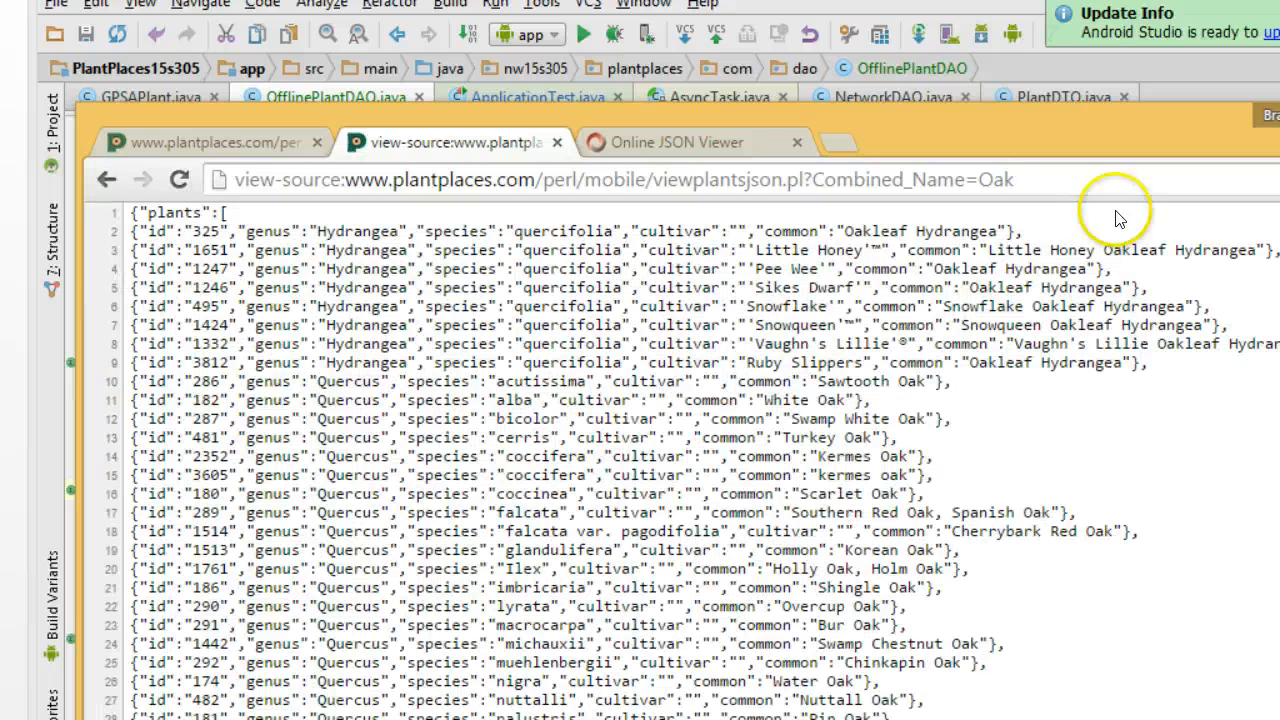
{"action": "double_click", "coordinate": [996, 180]}
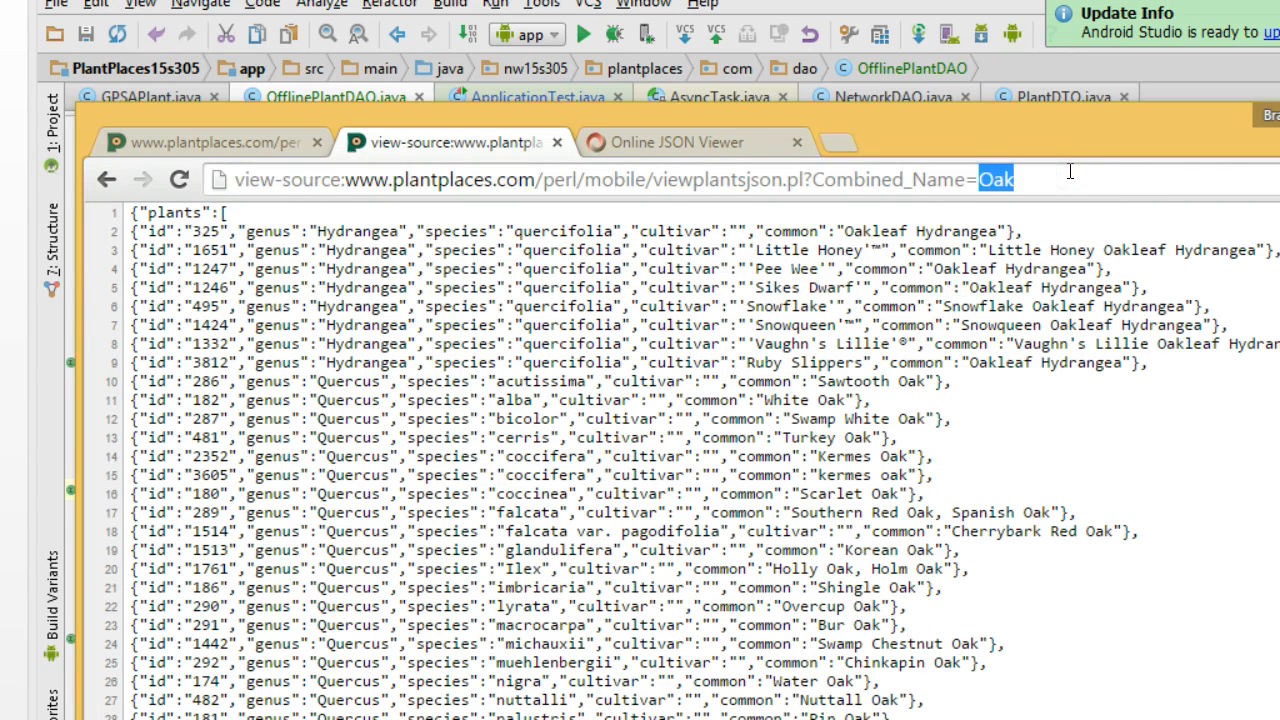
{"action": "type", "text": "Maple"}
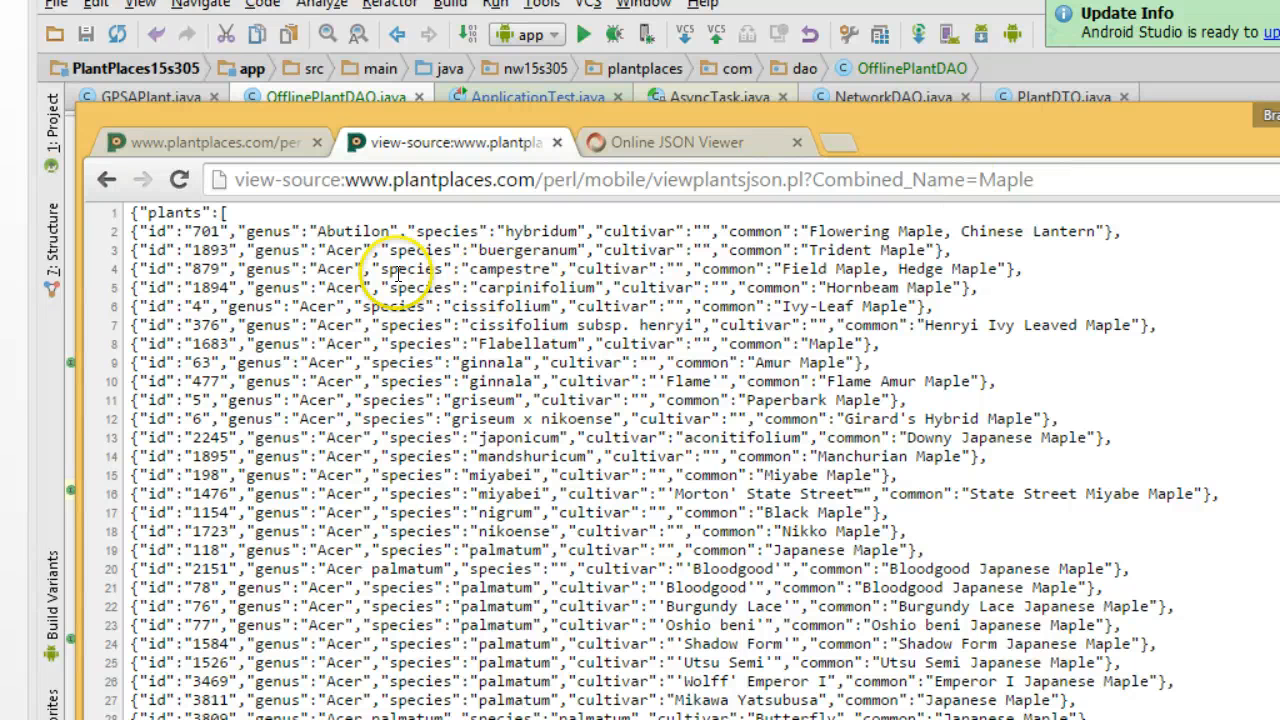
{"action": "mouse_move", "coordinate": [292, 220]}
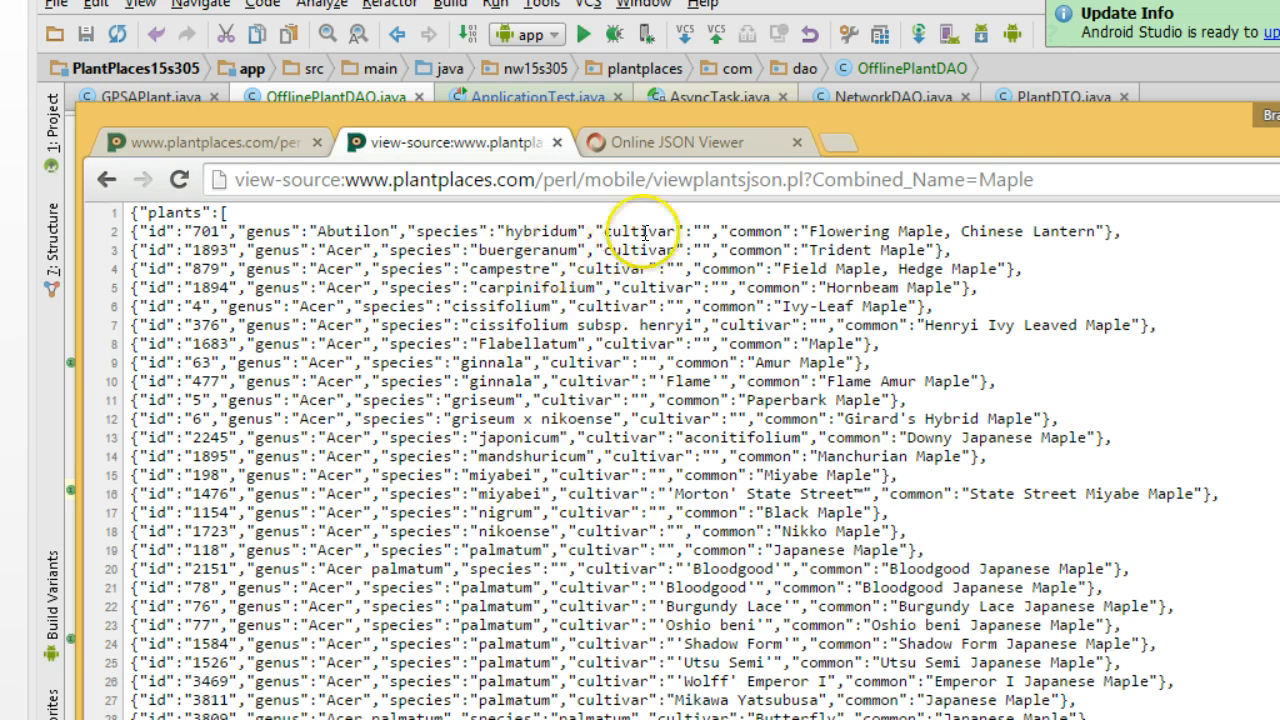
{"action": "mouse_move", "coordinate": [700, 128]}
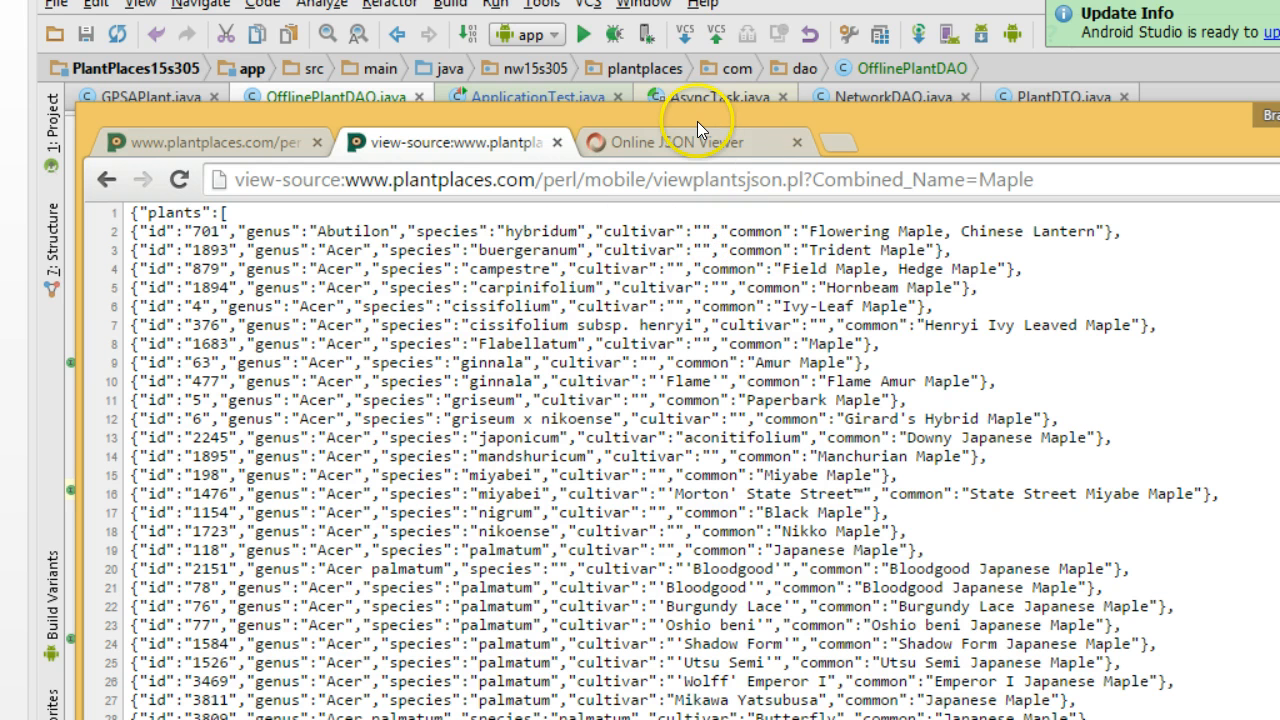
{"action": "mouse_move", "coordinate": [690, 140]}
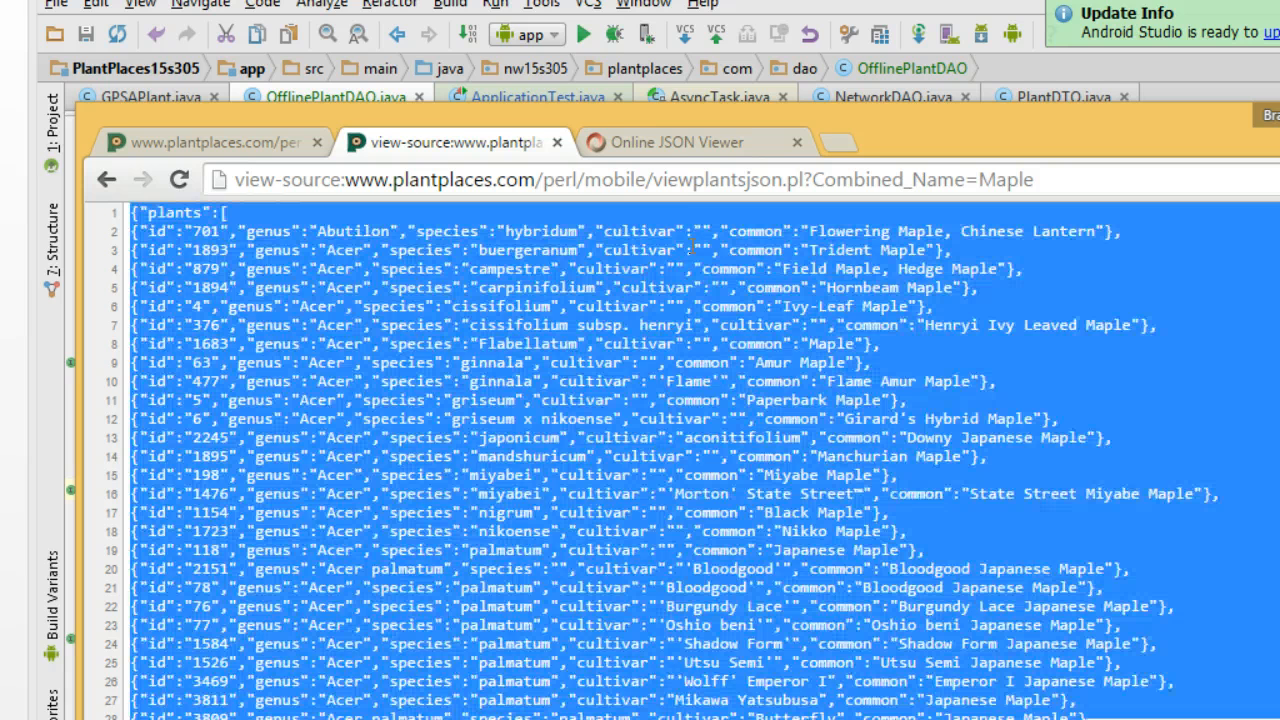
- In the Online JSON Viewer, expand plant entries 1 and 2 to show their id, genus, species fields
{"action": "left_click", "coordinate": [678, 142]}
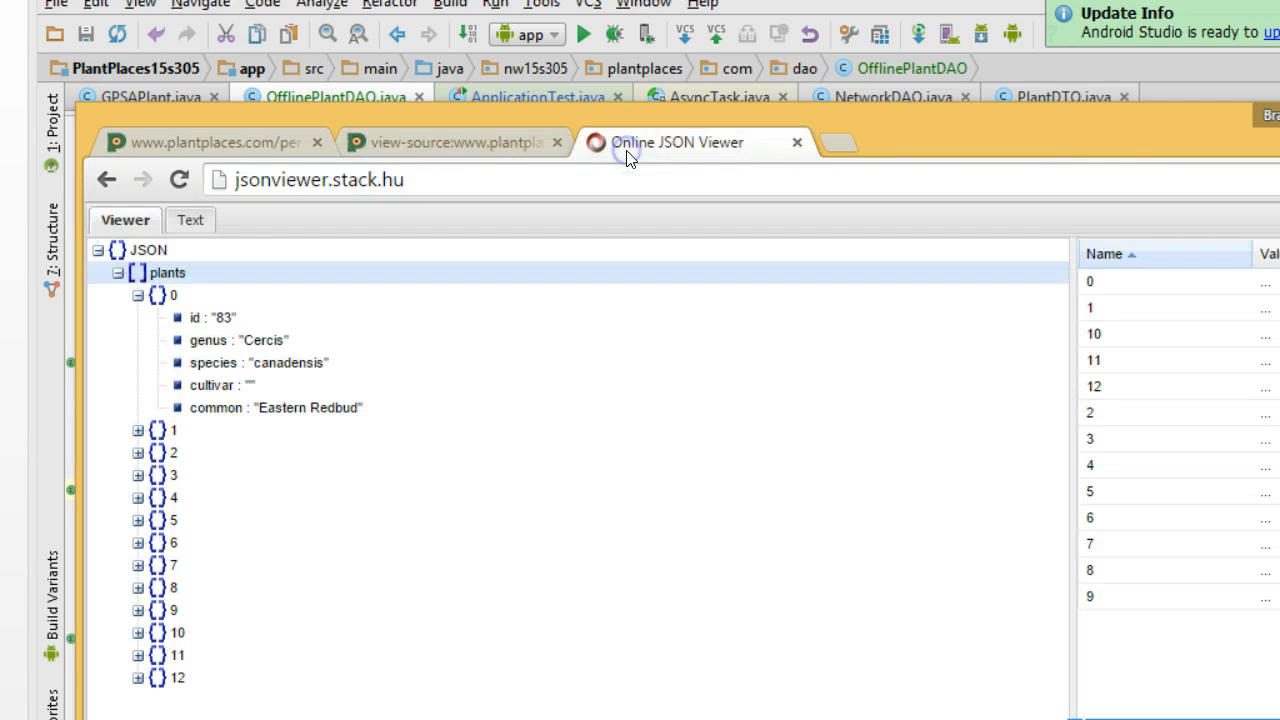
{"action": "left_click", "coordinate": [188, 220]}
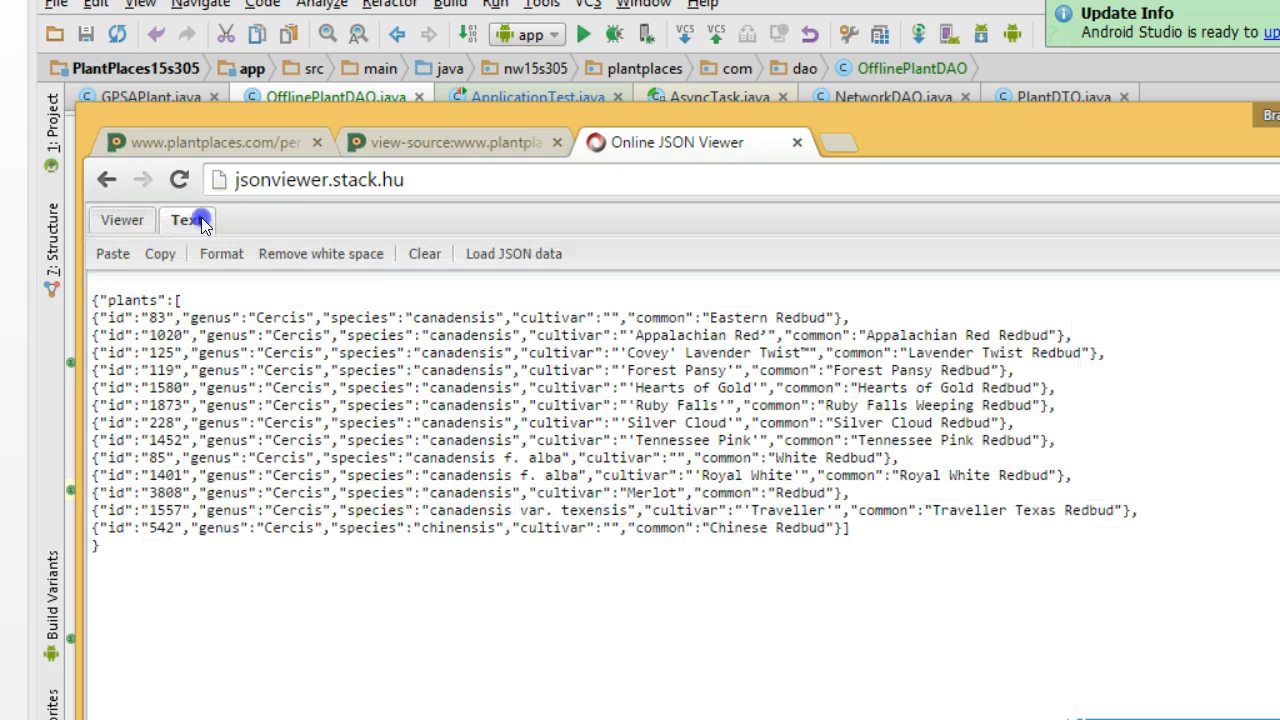
{"action": "left_click", "coordinate": [186, 218]}
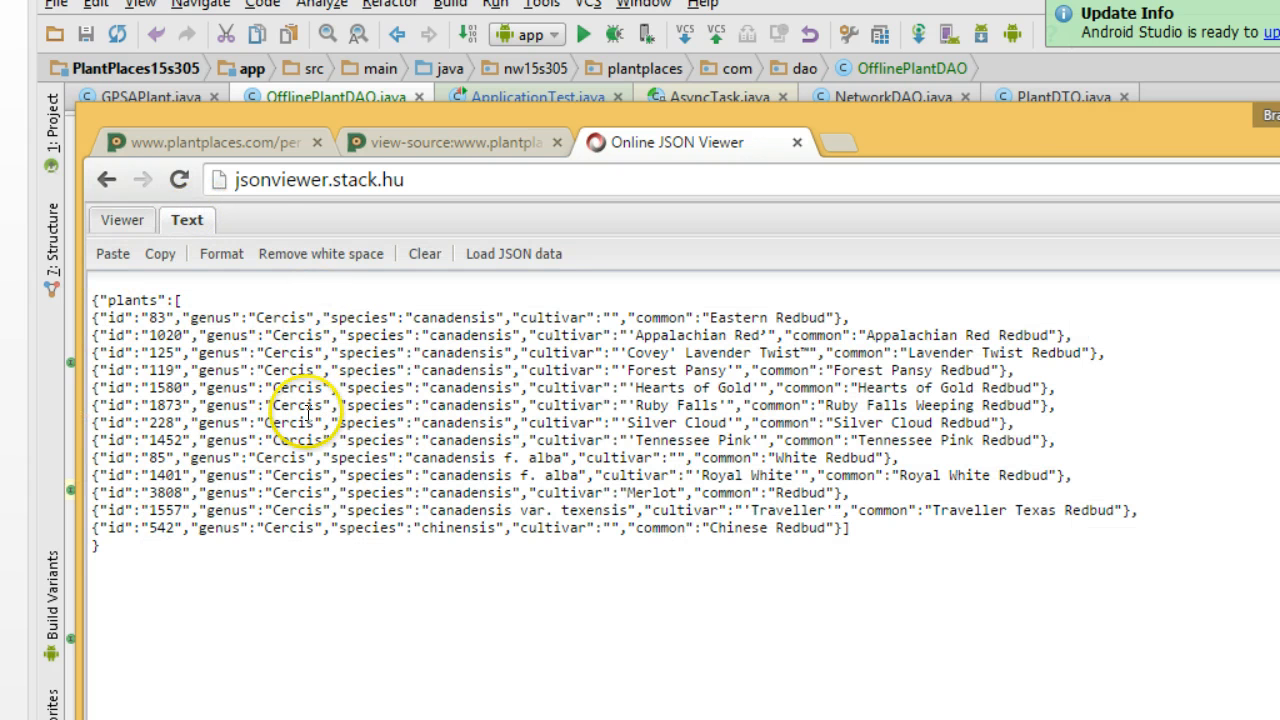
{"action": "left_click", "coordinate": [444, 142]}
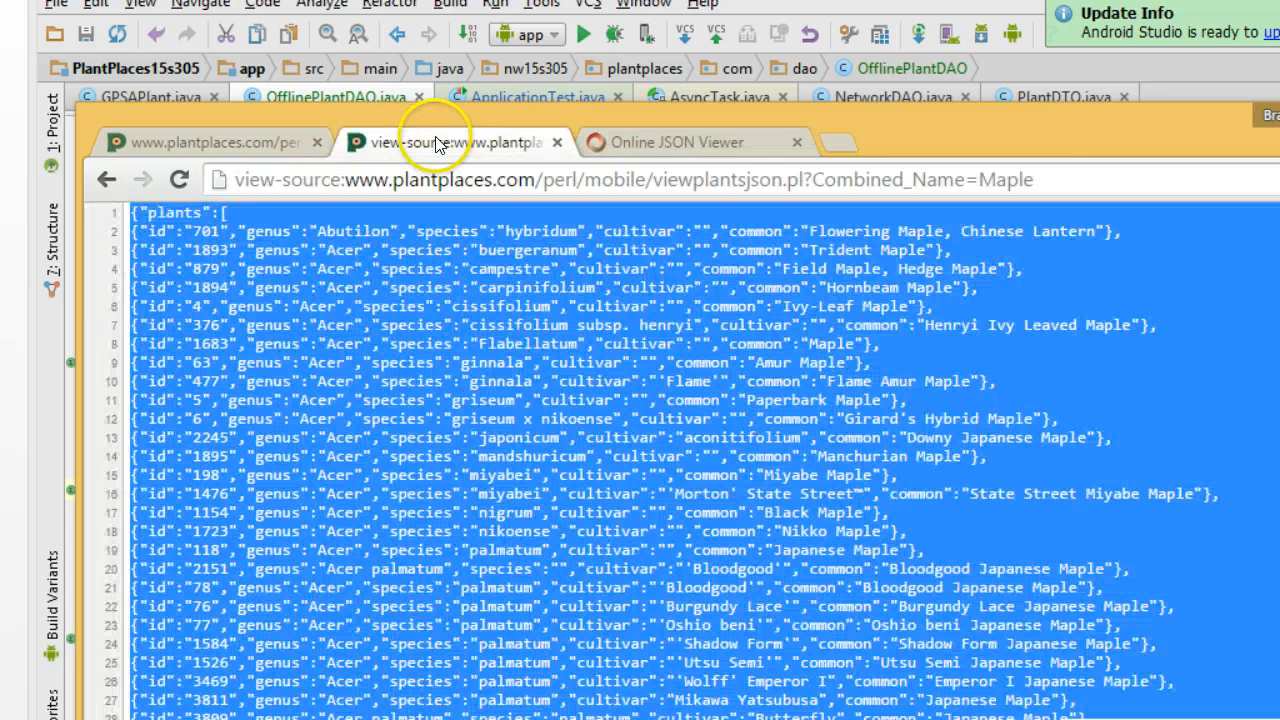
{"action": "left_click", "coordinate": [678, 142]}
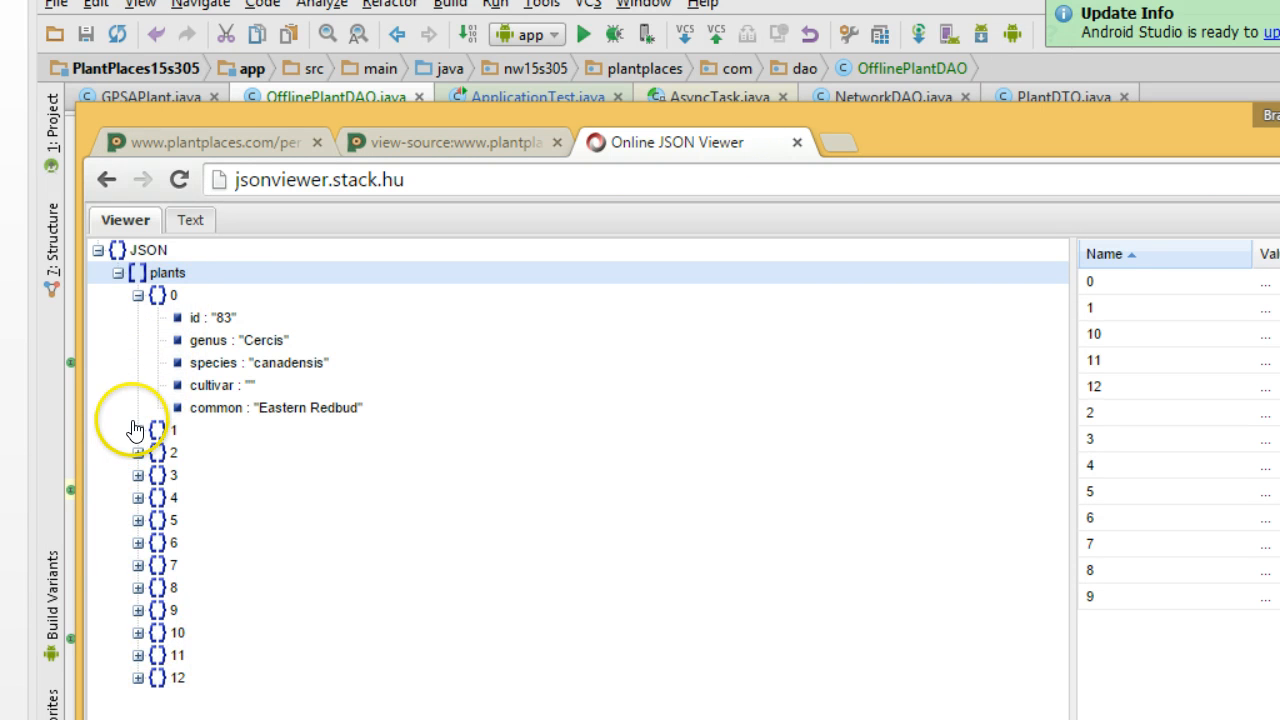
{"action": "left_click", "coordinate": [138, 430]}
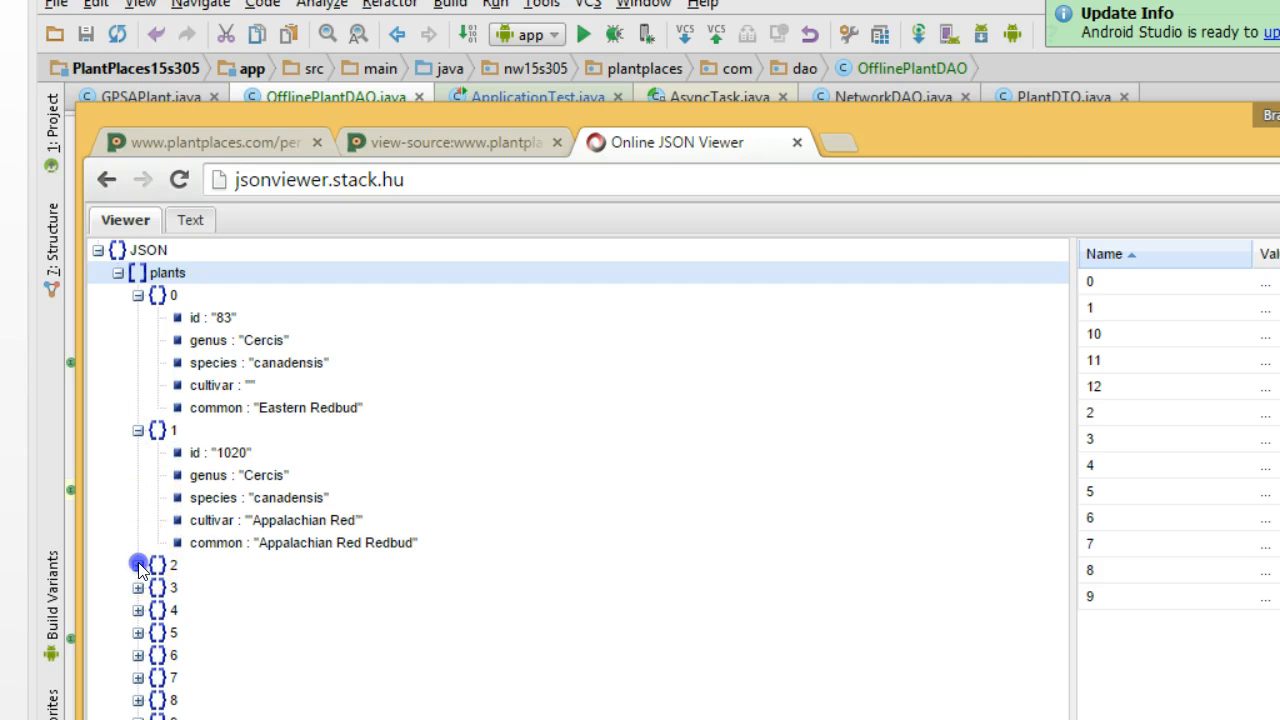
{"action": "left_click", "coordinate": [138, 564]}
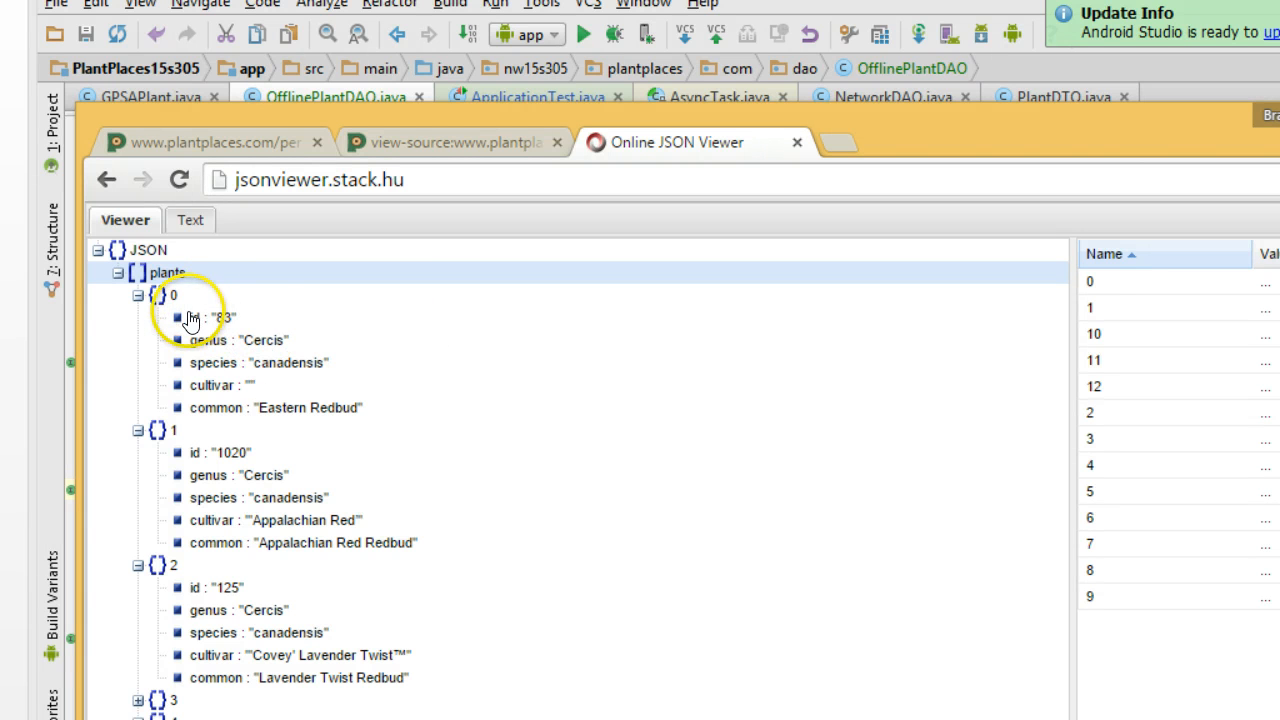
{"action": "mouse_move", "coordinate": [260, 324]}
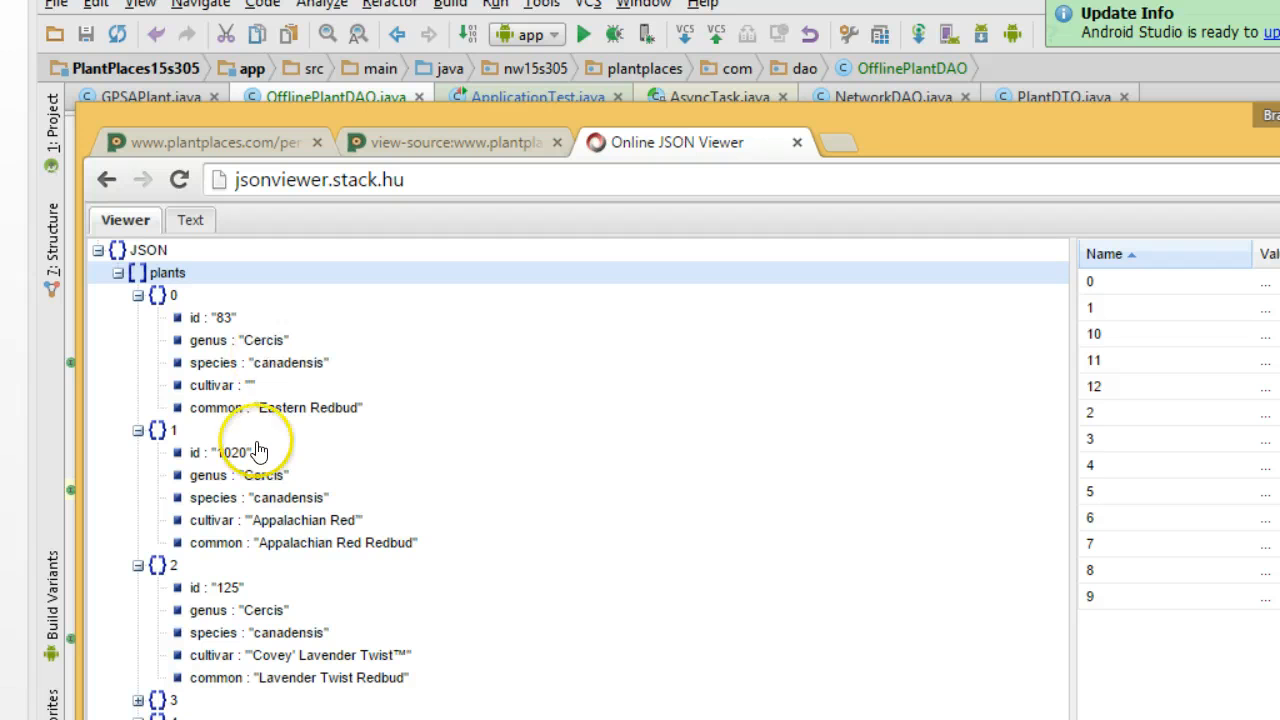
{"action": "mouse_move", "coordinate": [260, 492]}
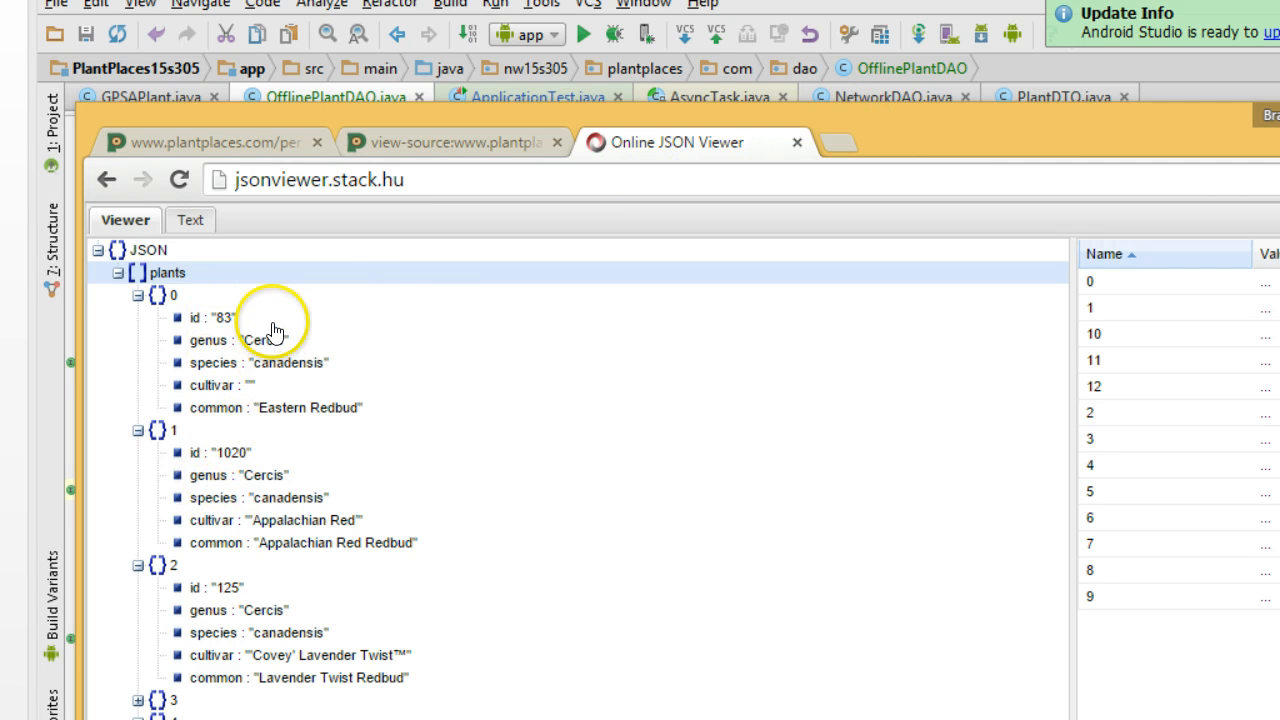
{"action": "mouse_move", "coordinate": [304, 544]}
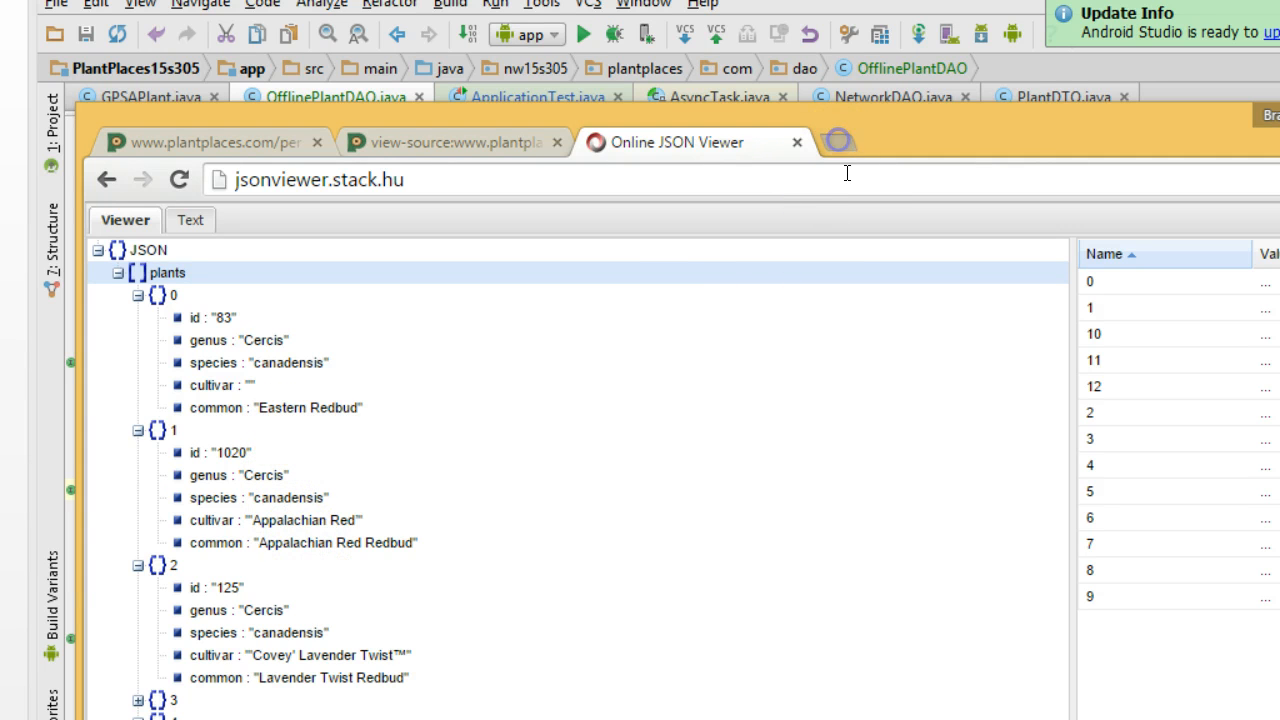
{"action": "left_click", "coordinate": [838, 140]}
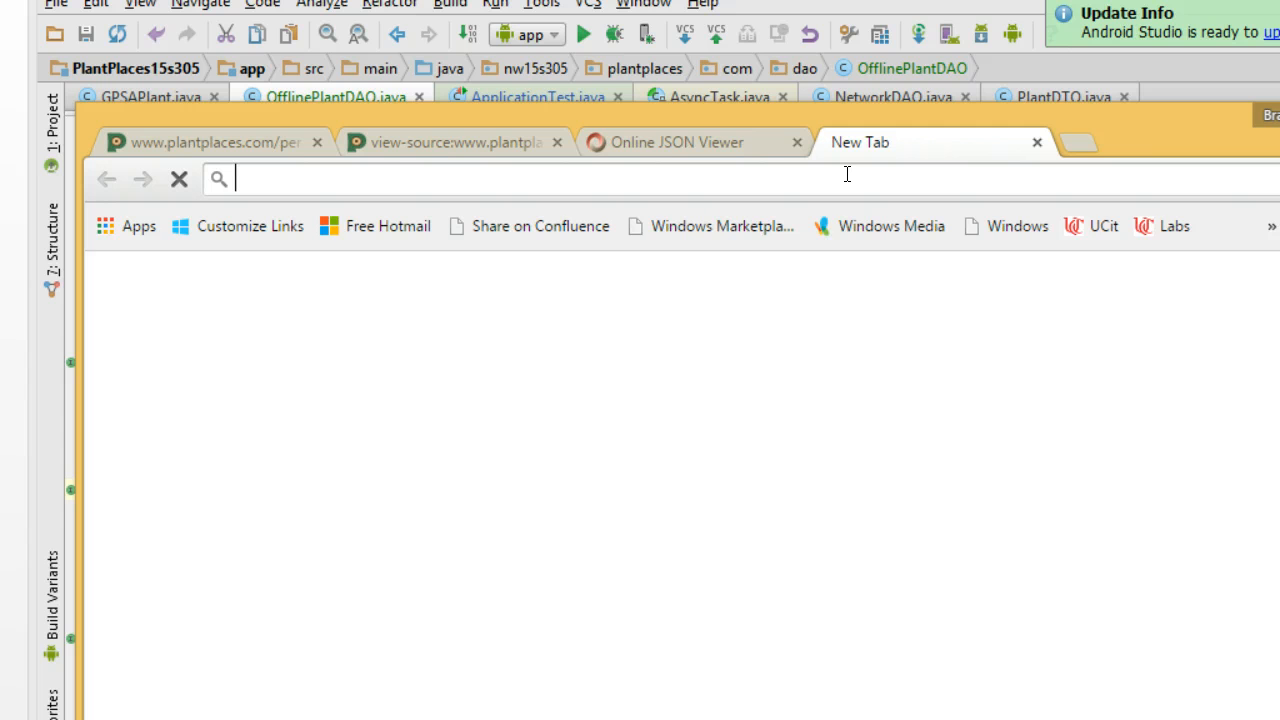
{"action": "type", "text": "www.plantplaces.com"}
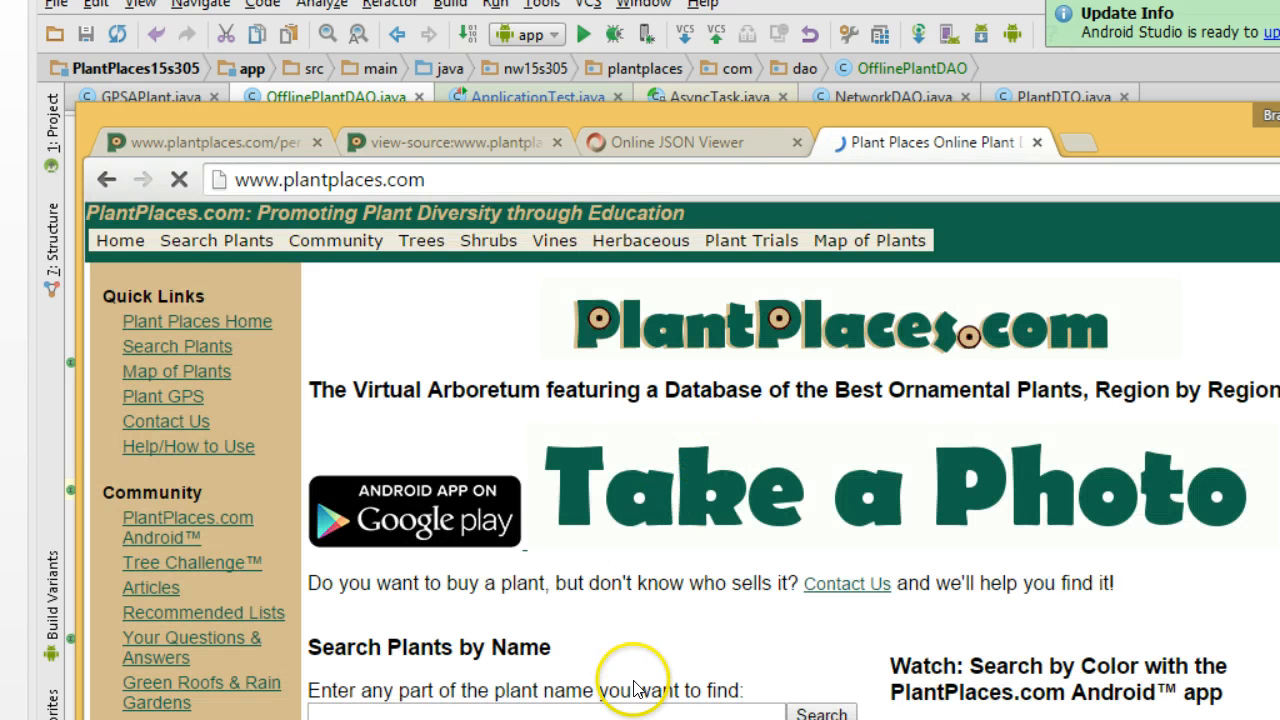
{"action": "type", "text": "Redbud"}
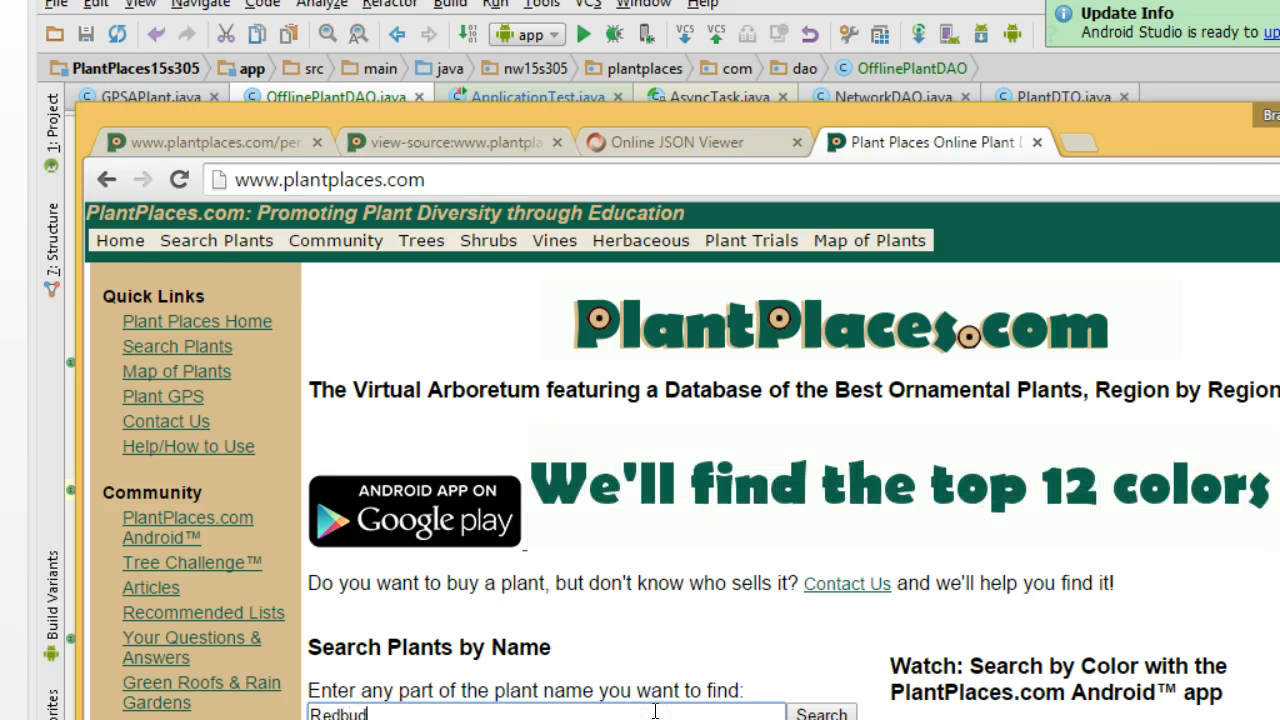
{"action": "left_click", "coordinate": [820, 712]}
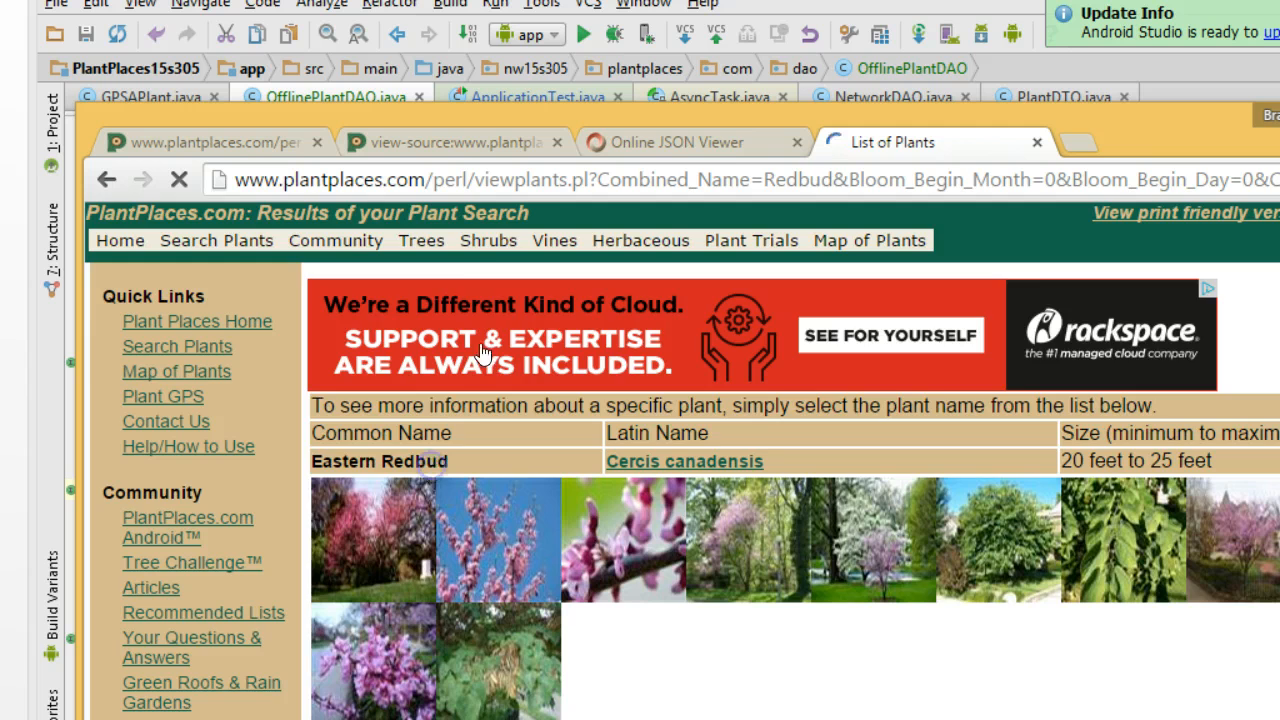
{"action": "left_click", "coordinate": [684, 460]}
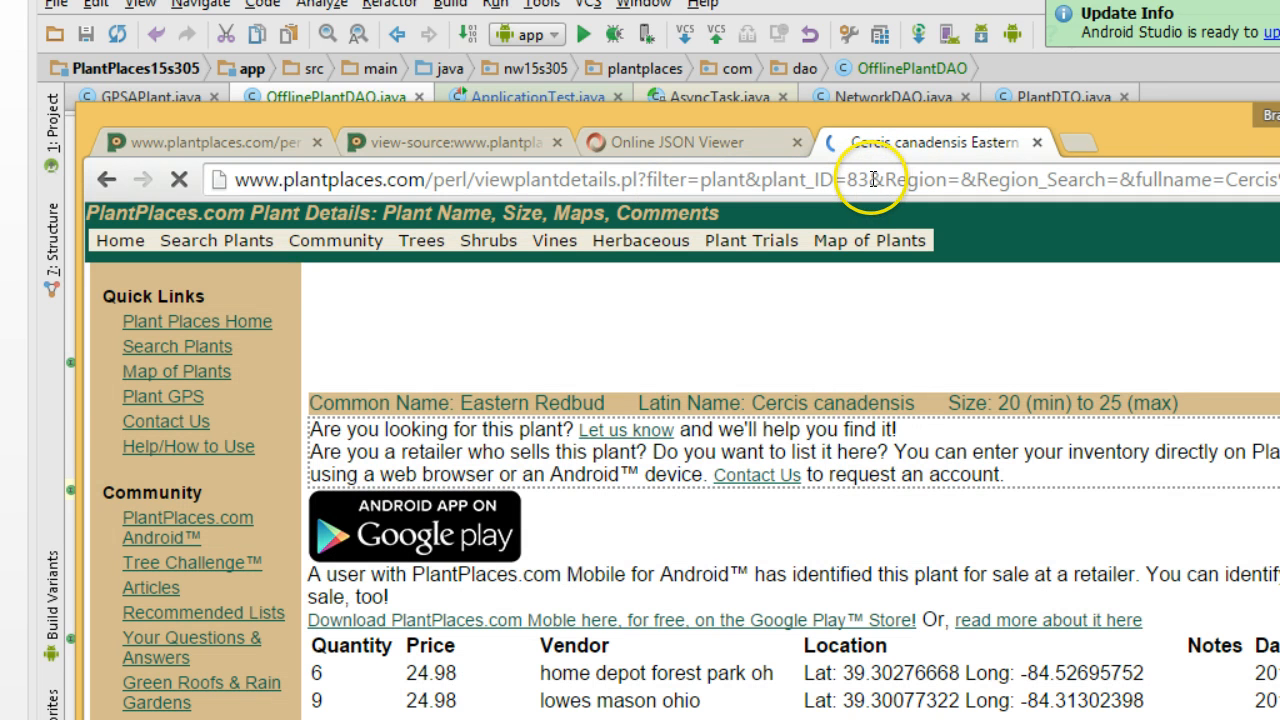
{"action": "double_click", "coordinate": [856, 180]}
{"action": "type", "text": "1020"}
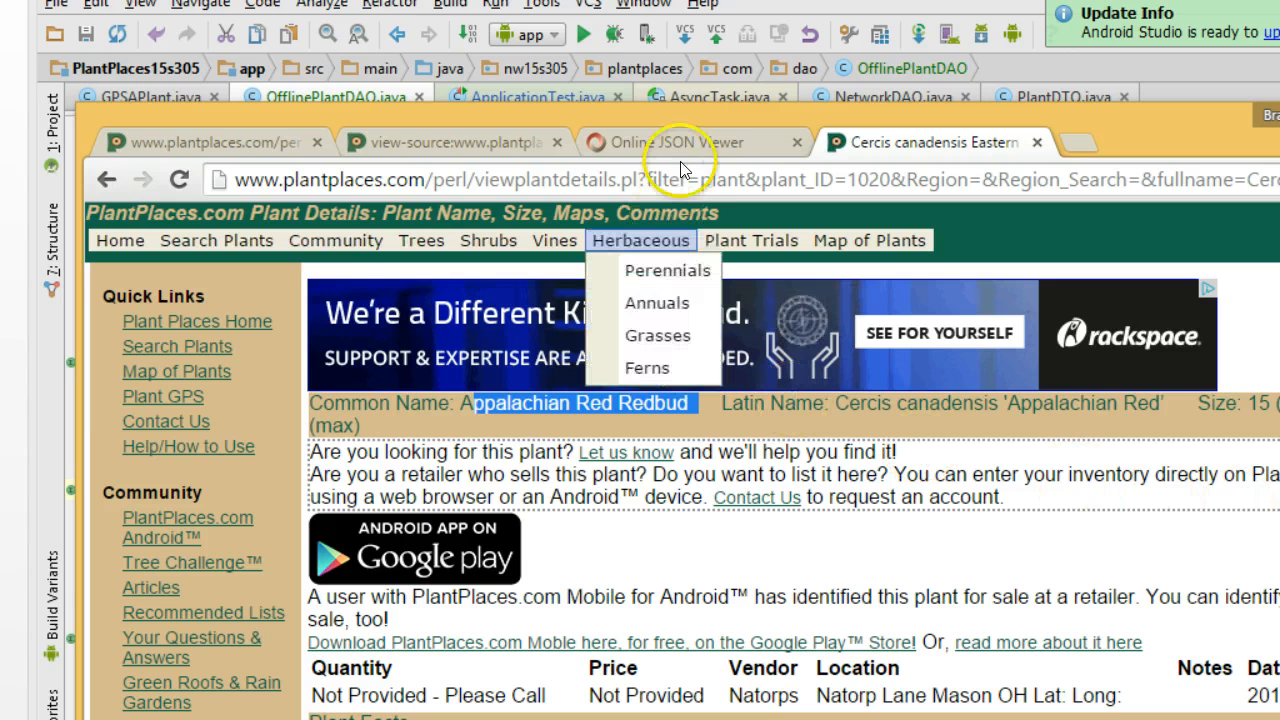
{"action": "left_click", "coordinate": [328, 96]}
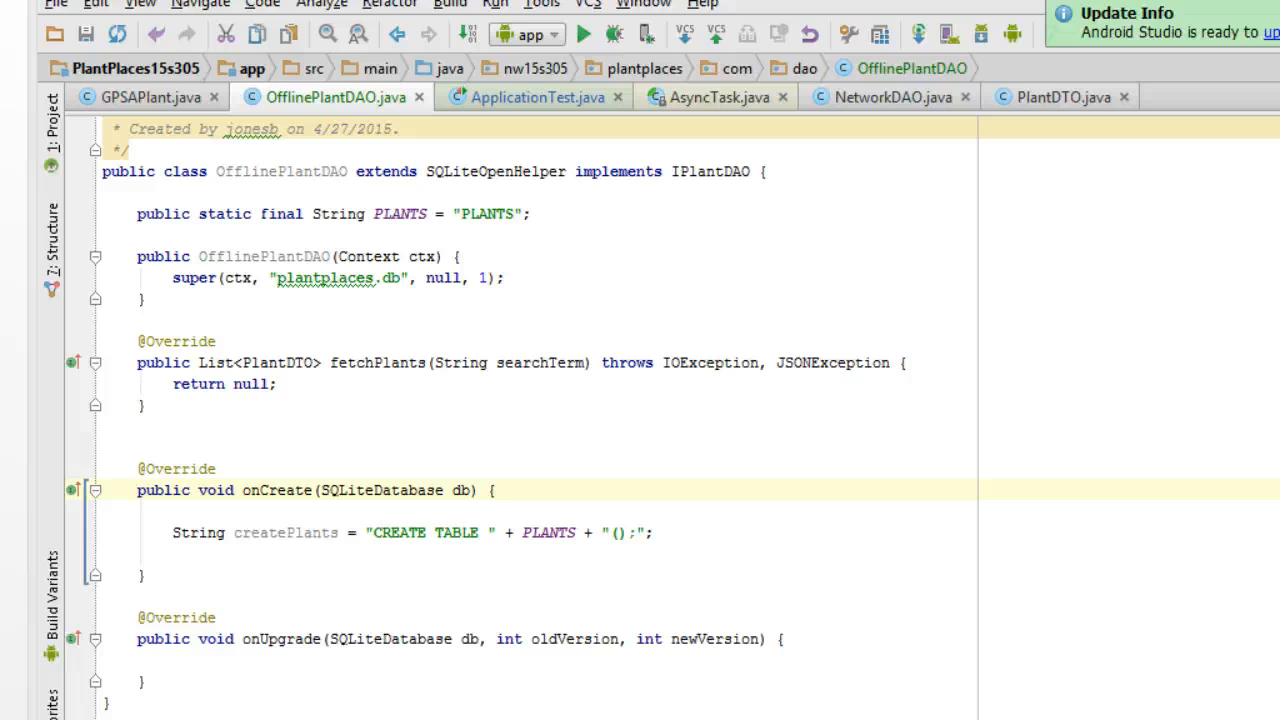
- Add "CACHE_ID" + " INTEGER PRIMARY KEY AUTOINCREMENT" inside the createPlants table parentheses
{"action": "left_click", "coordinate": [492, 488]}
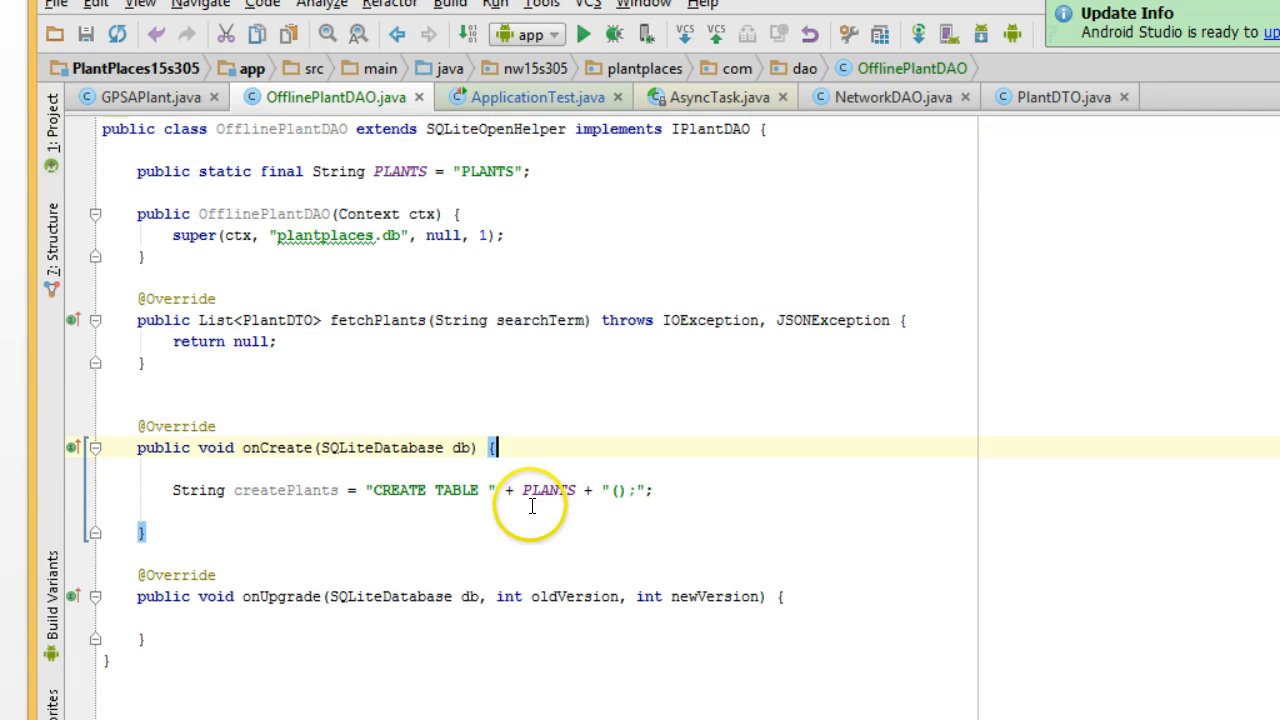
{"action": "left_click", "coordinate": [616, 490]}
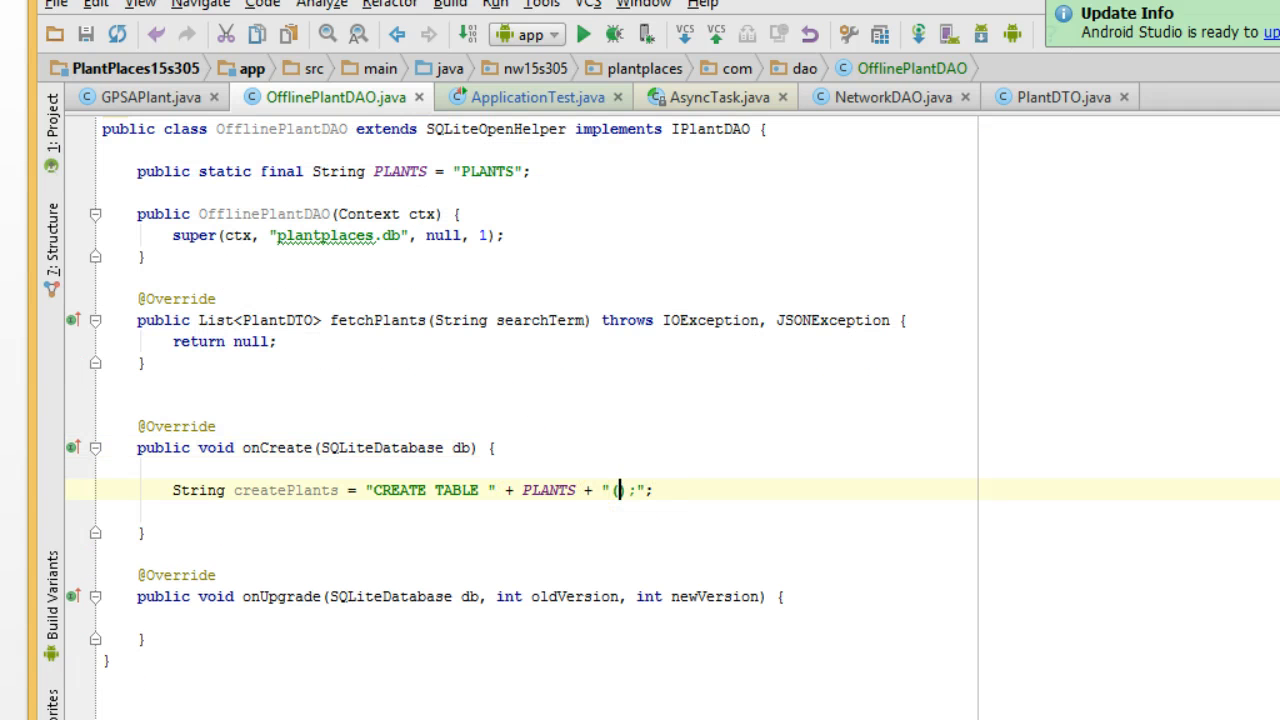
{"action": "type", "text": ")"}
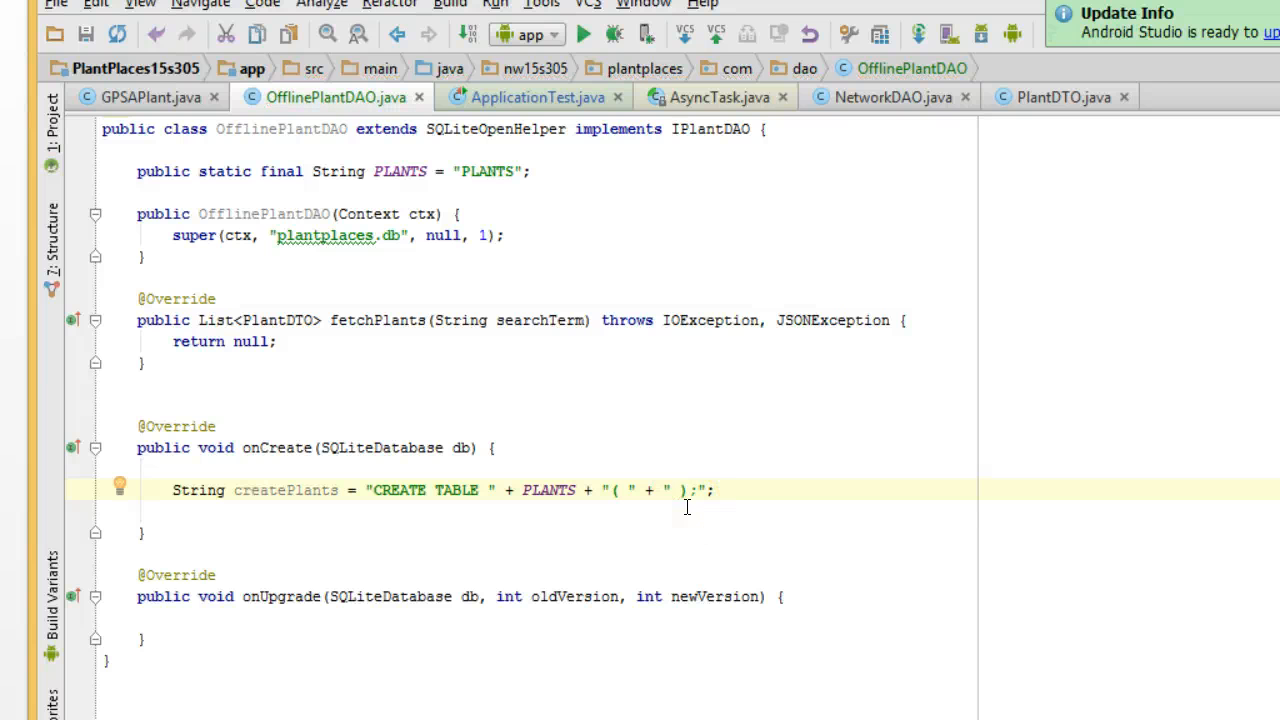
{"action": "type", "text": "PRIM"}
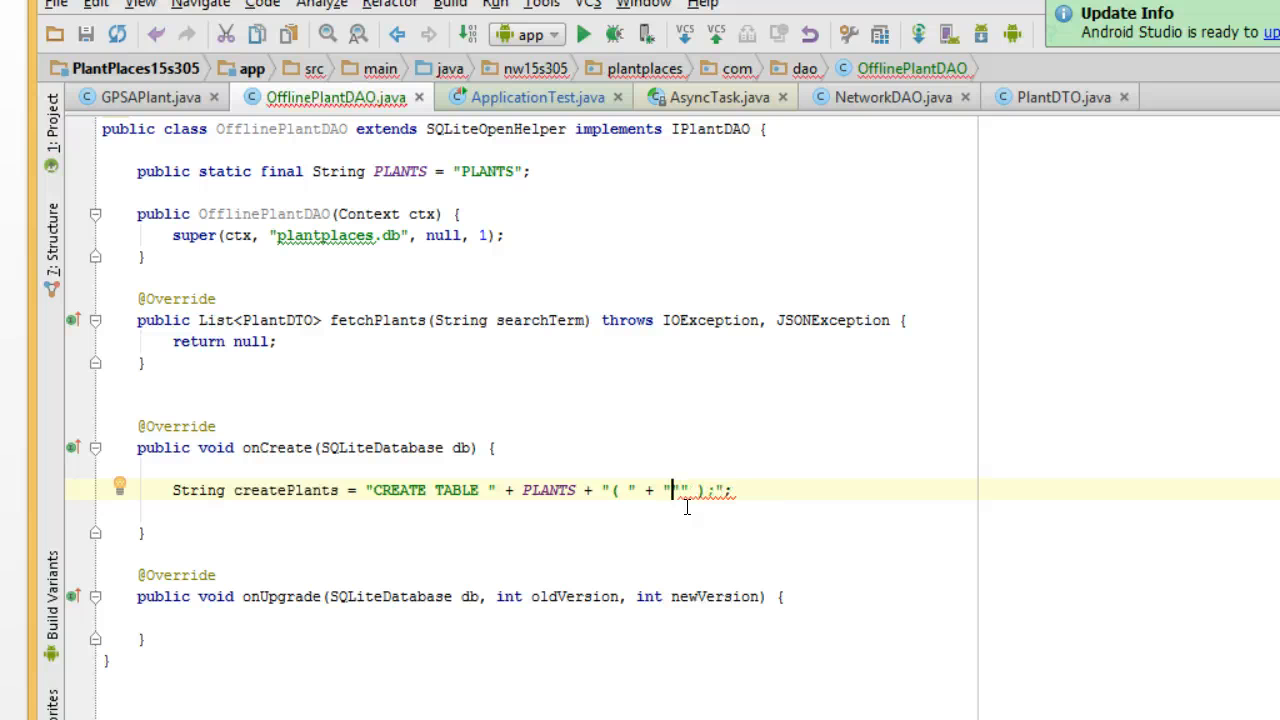
{"action": "type", "text": "CACHE_ID\" +"}
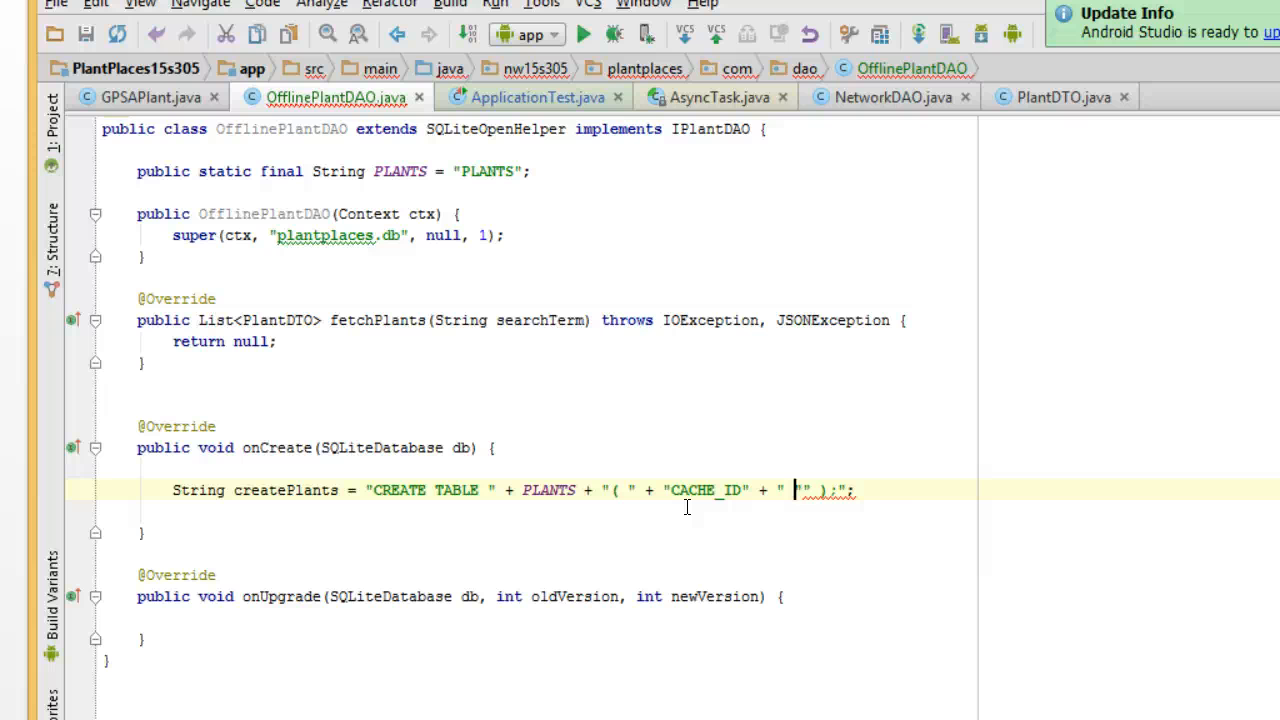
{"action": "type", "text": "INTEGER"}
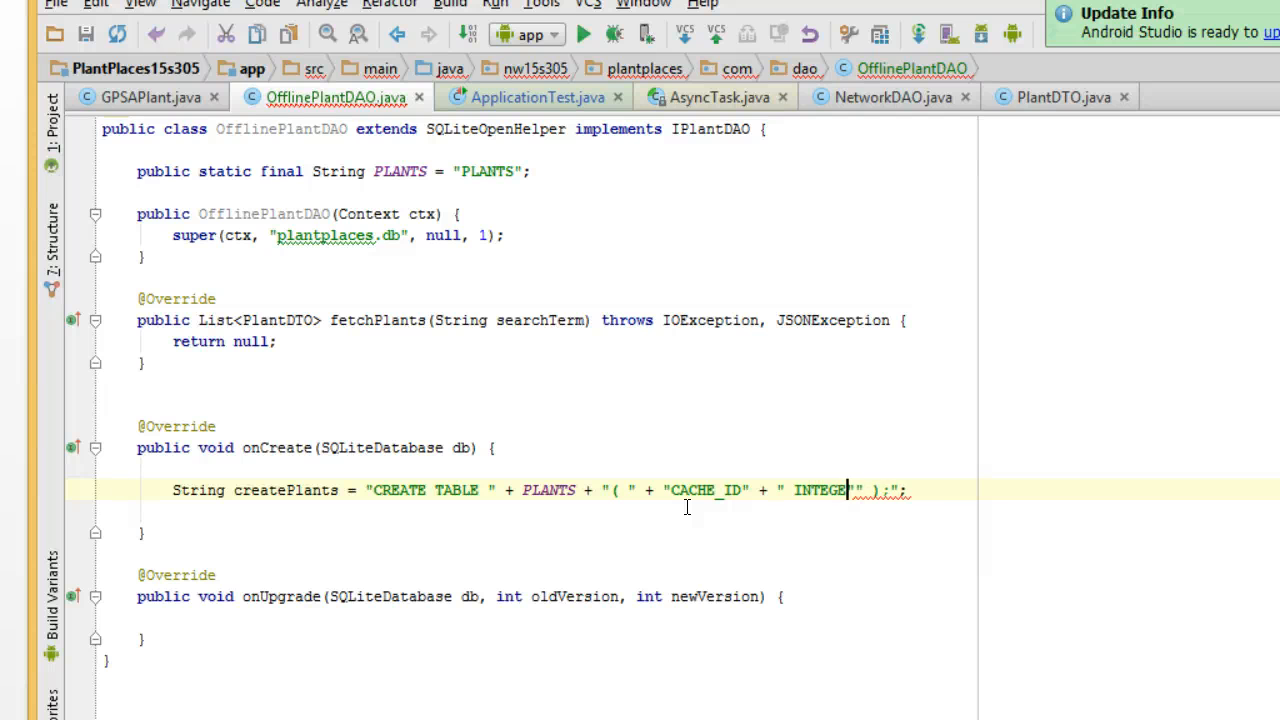
{"action": "type", "text": "PRIMARY KEY AUTOINCR"}
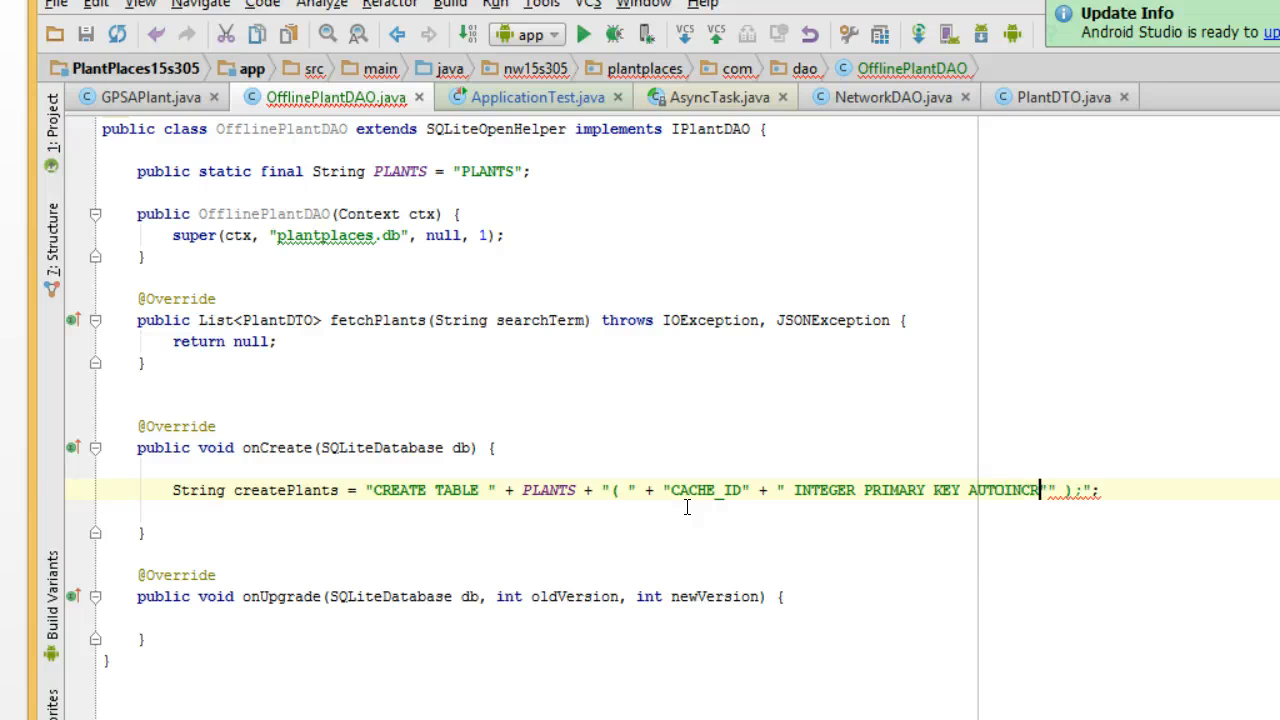
{"action": "type", "text": "EMENT\" +"}
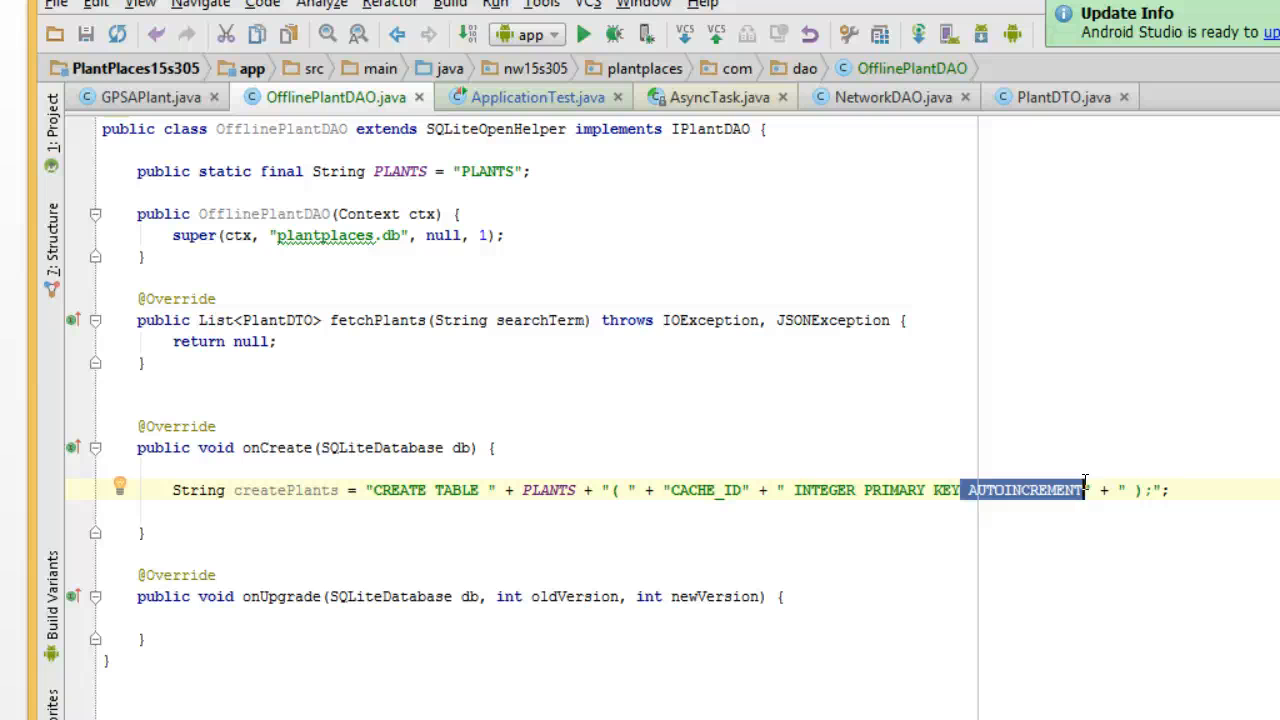
{"action": "left_click", "coordinate": [700, 490]}
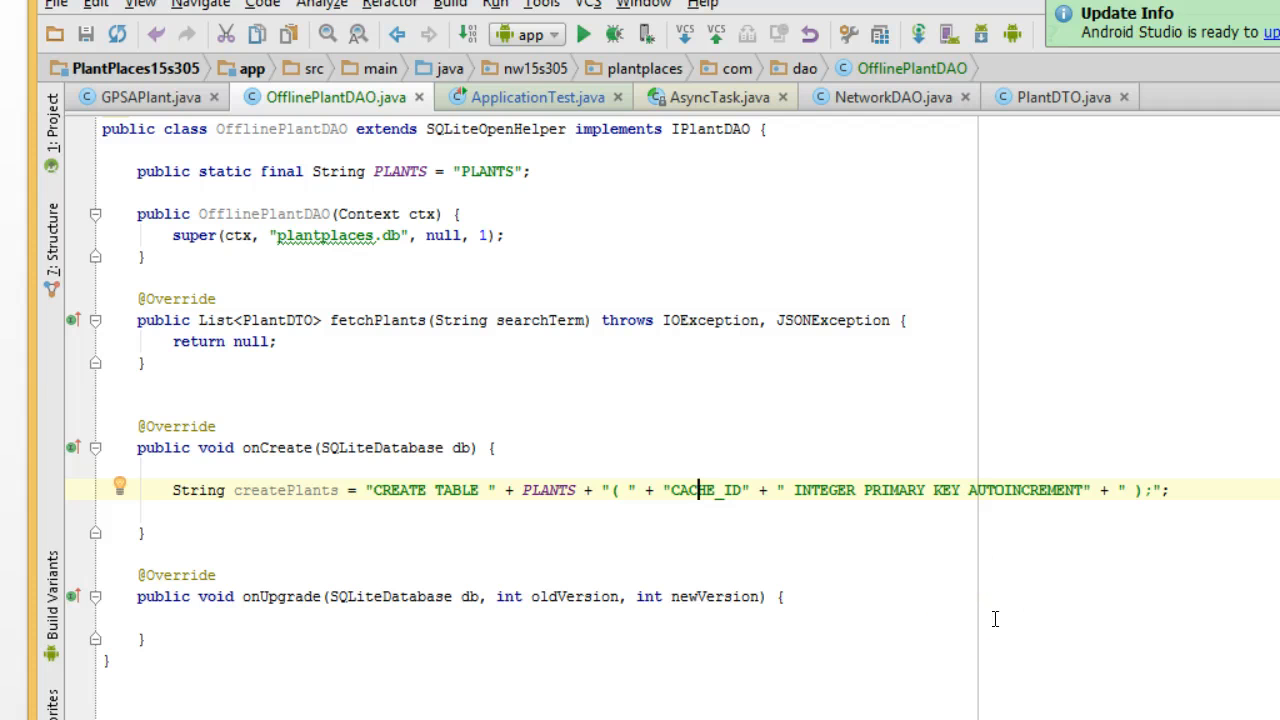
- Extract CACHE_ID to a constant and continue the SQL with a comma after AUTOINCREMENT
{"action": "double_click", "coordinate": [704, 488]}
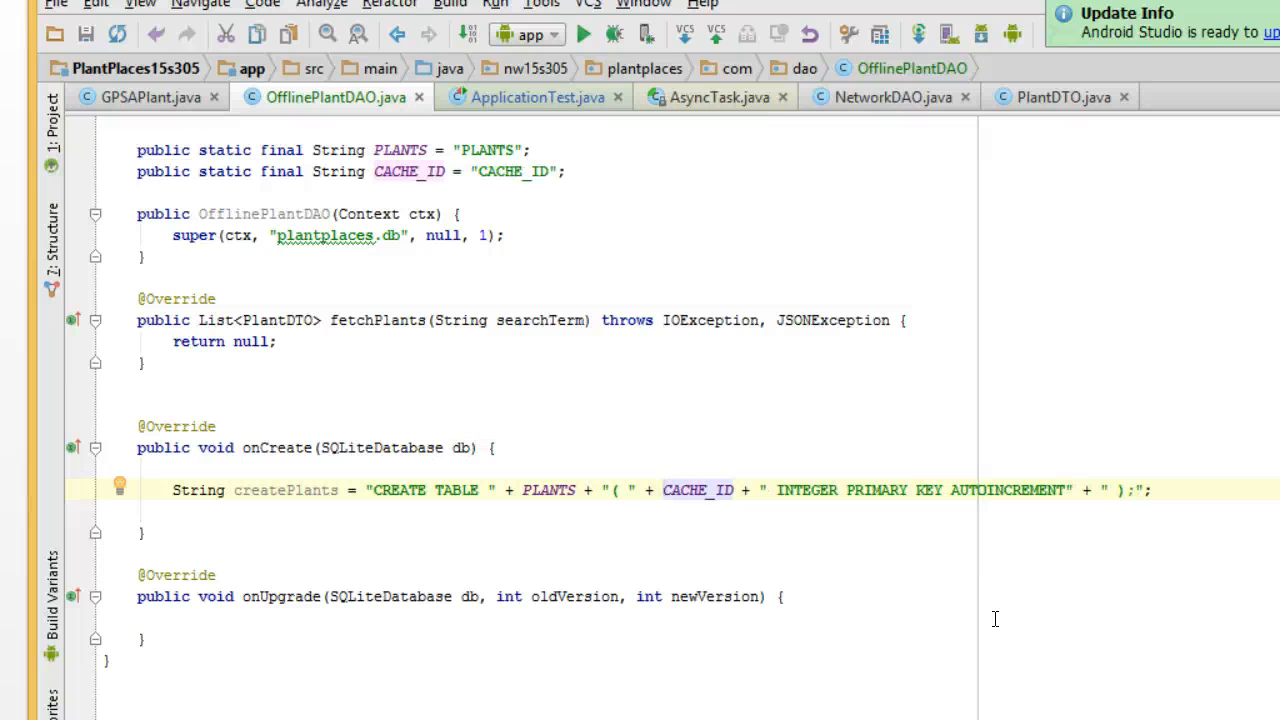
{"action": "left_click", "coordinate": [778, 490]}
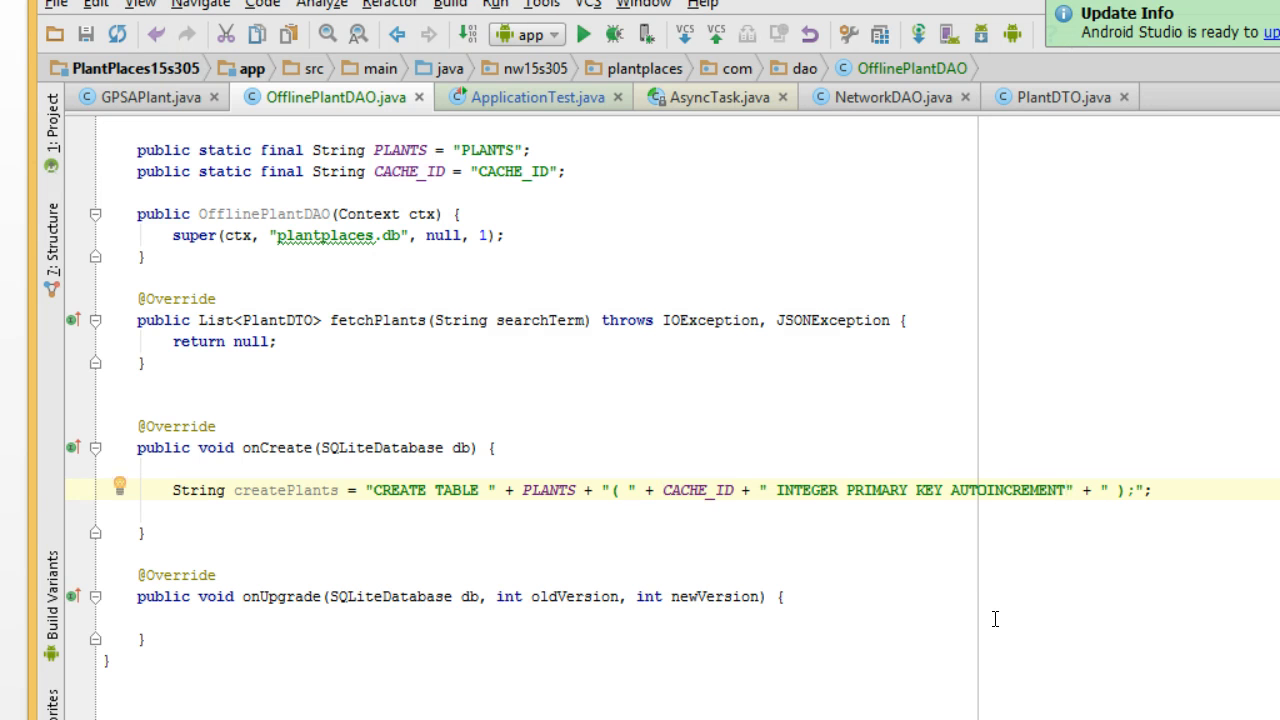
{"action": "type", "text": ","}
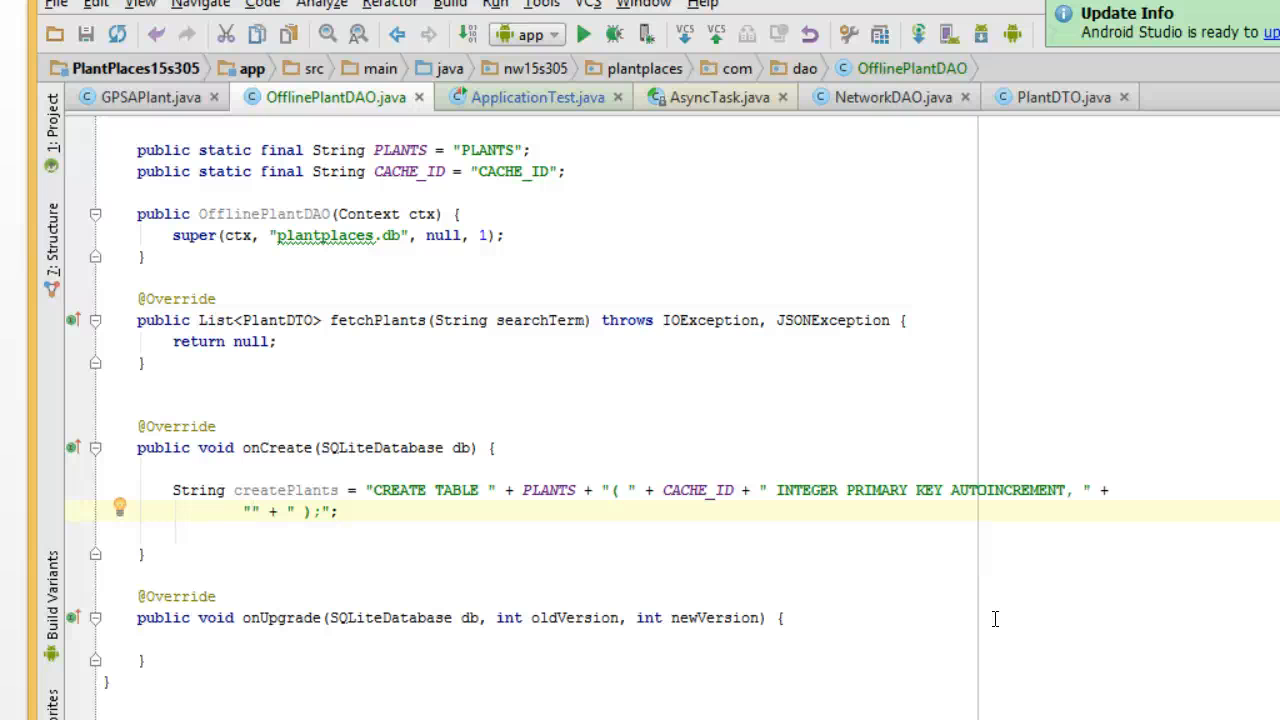
- Add "GENUS" + " TEXT, " + "SPECIES" + " TEXT, " columns to the createPlants SQL
{"action": "type", "text": "G"}
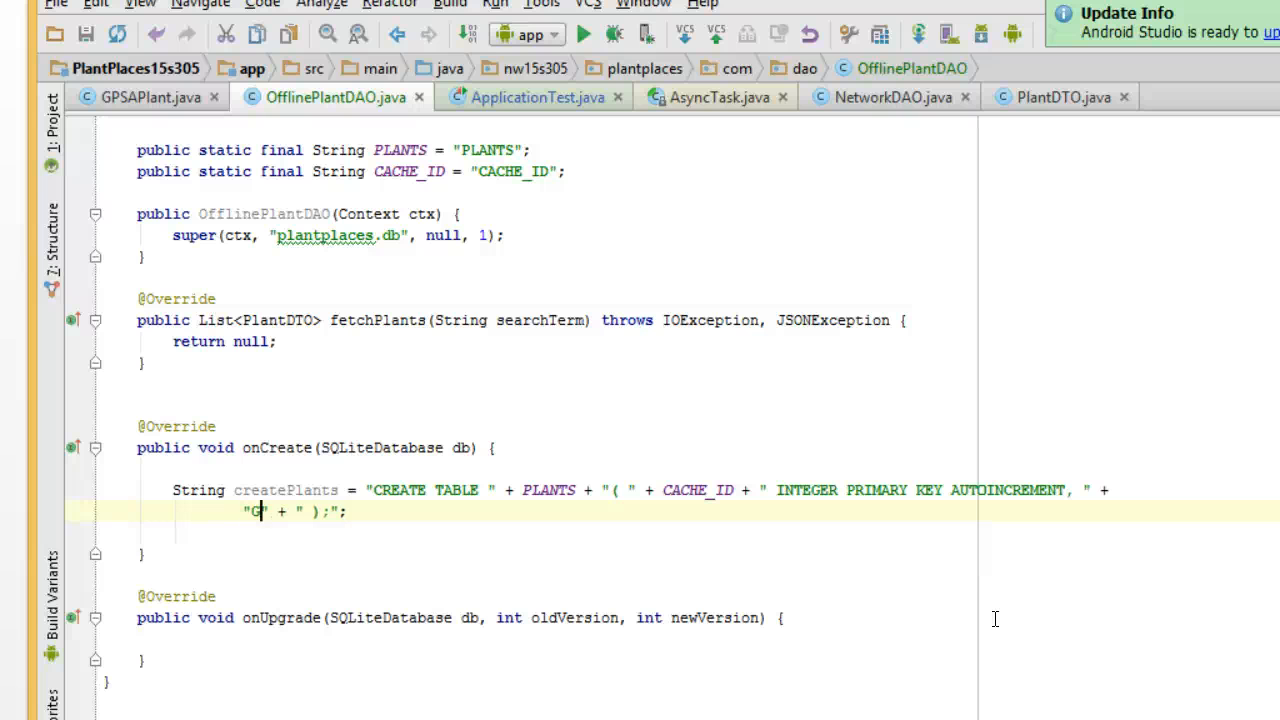
{"action": "type", "text": "ENUS"}
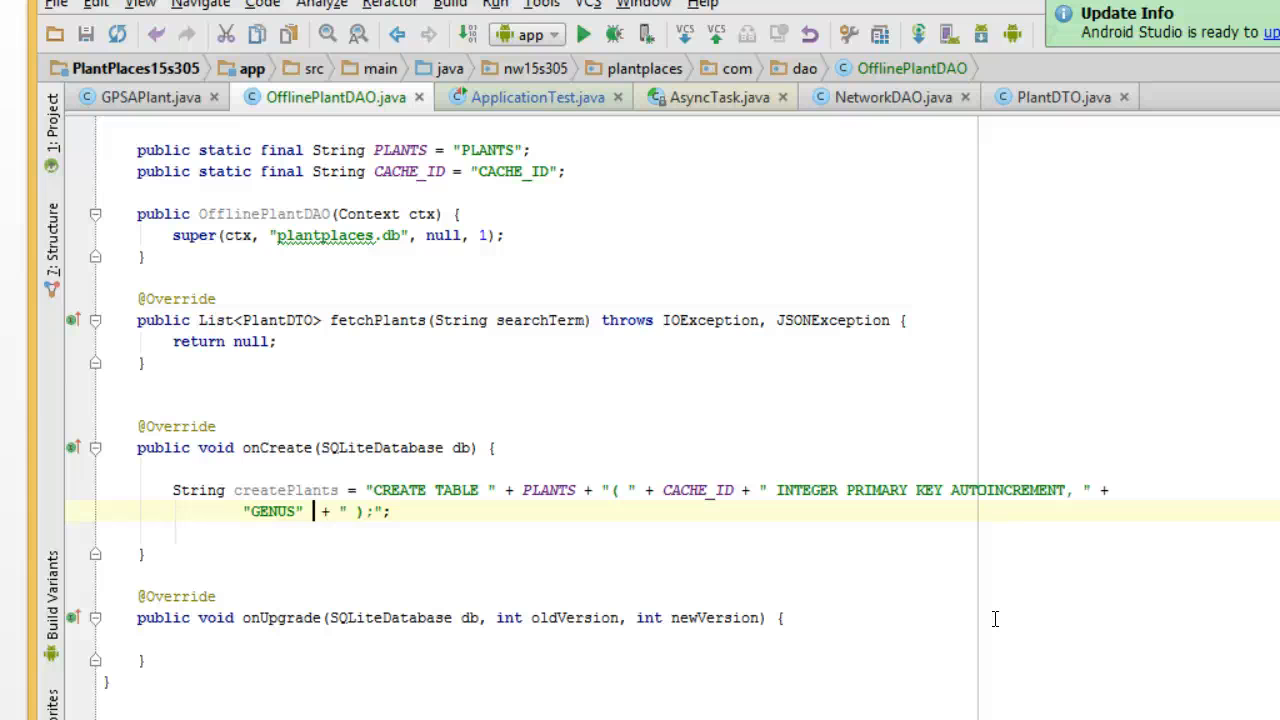
{"action": "type", "text": "+"}
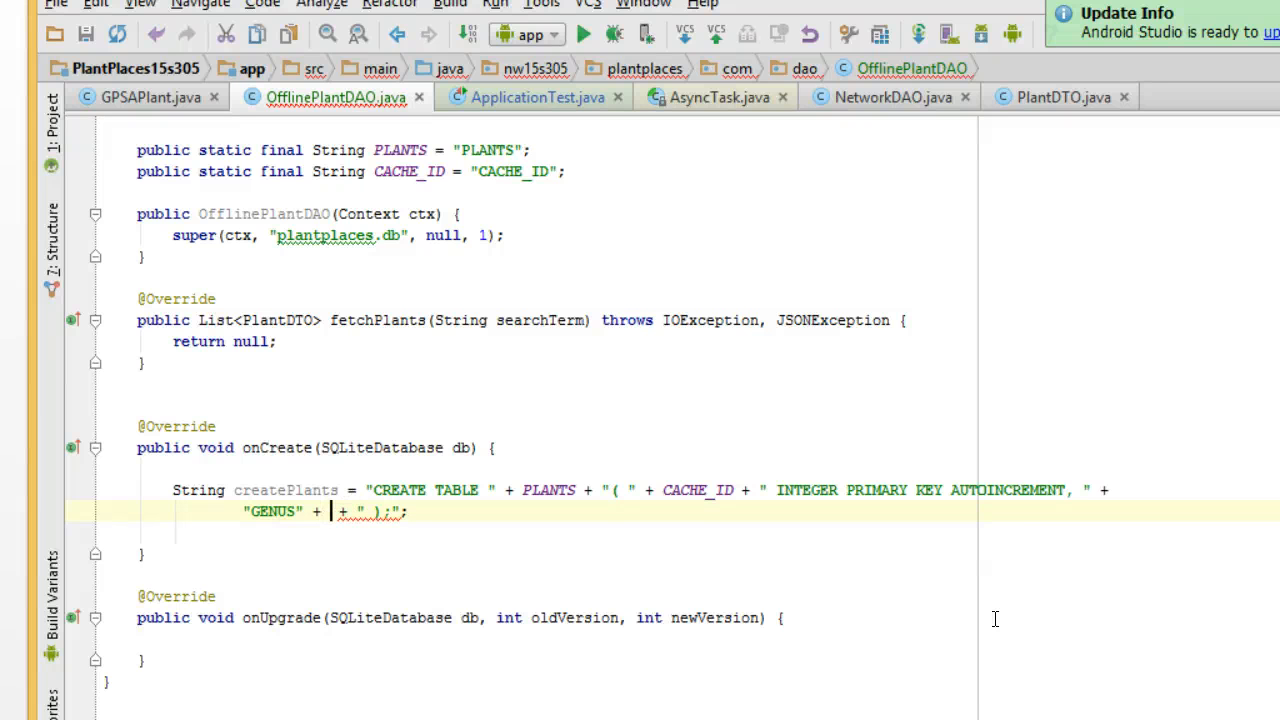
{"action": "type", "text": "TEXT, \""}
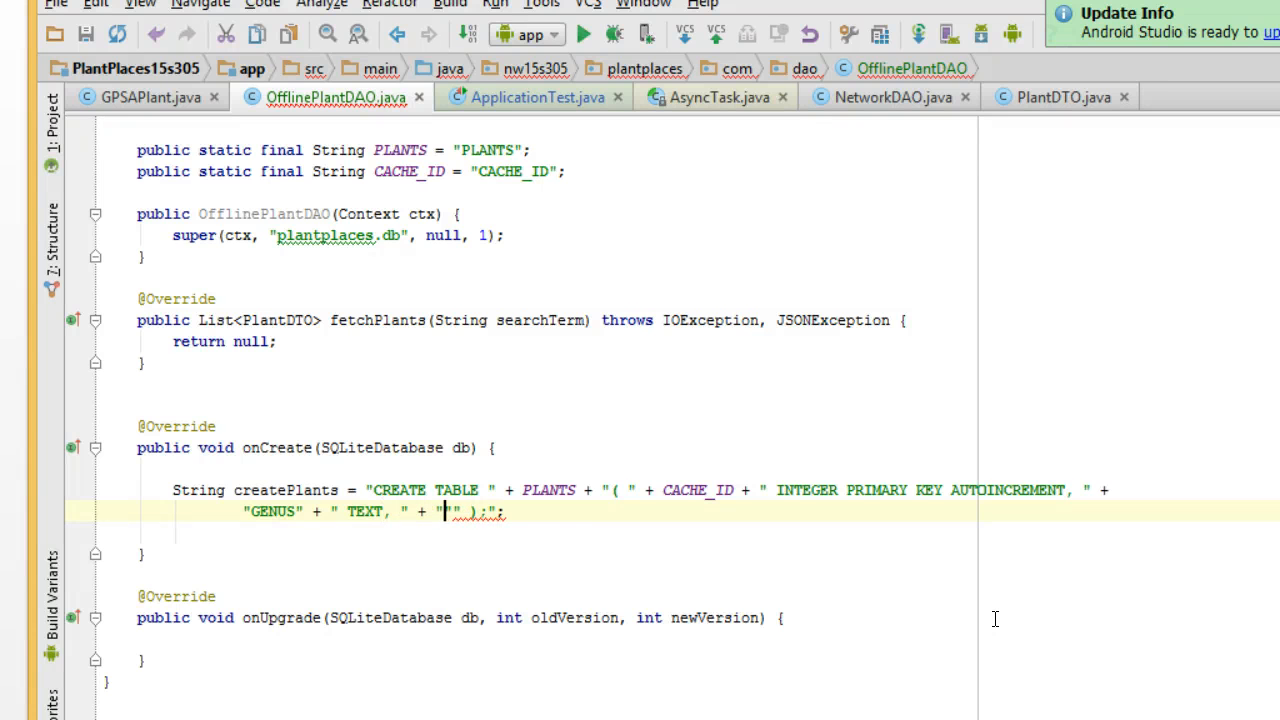
{"action": "type", "text": "SPECIES\" +"}
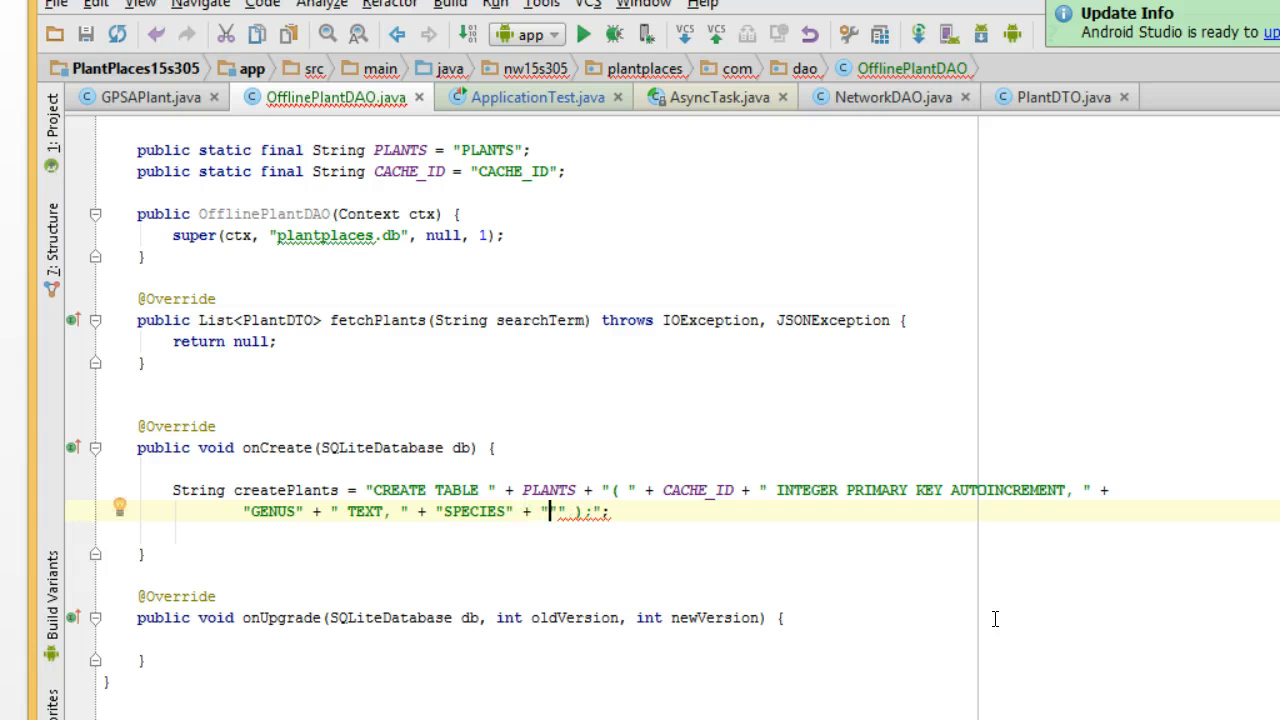
{"action": "type", "text": "EXT, \" +"}
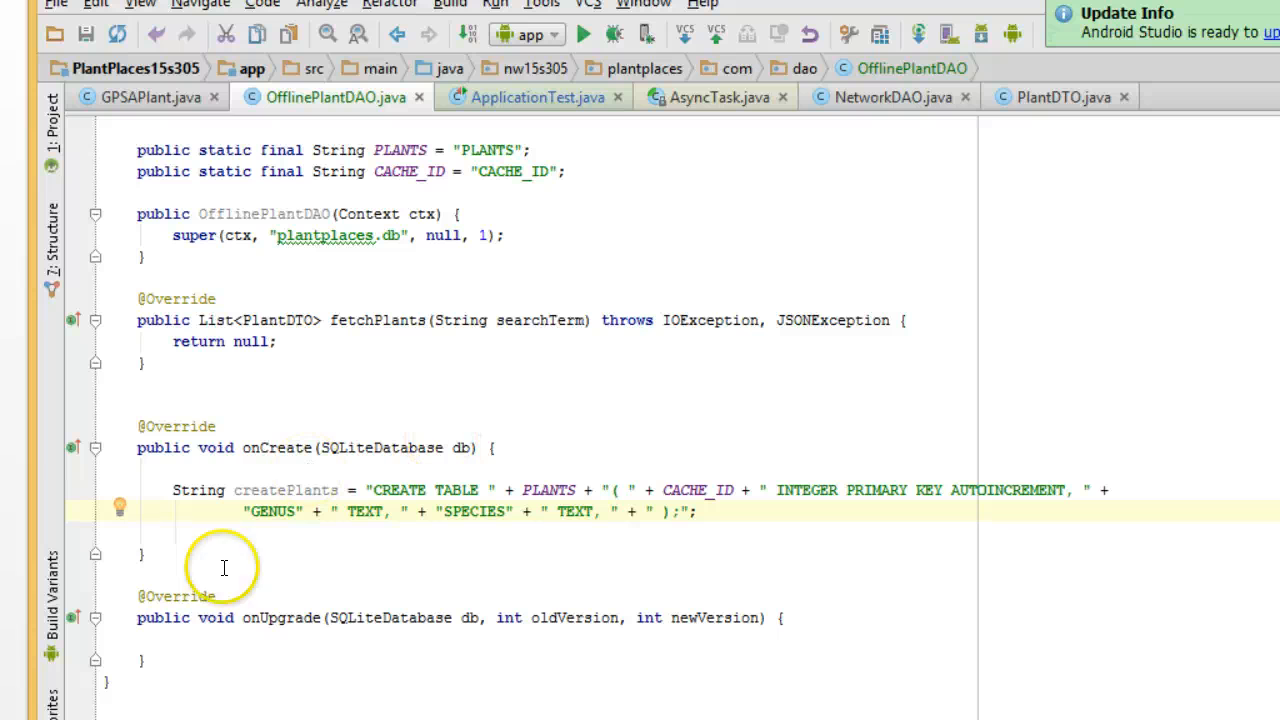
{"action": "double_click", "coordinate": [272, 512]}
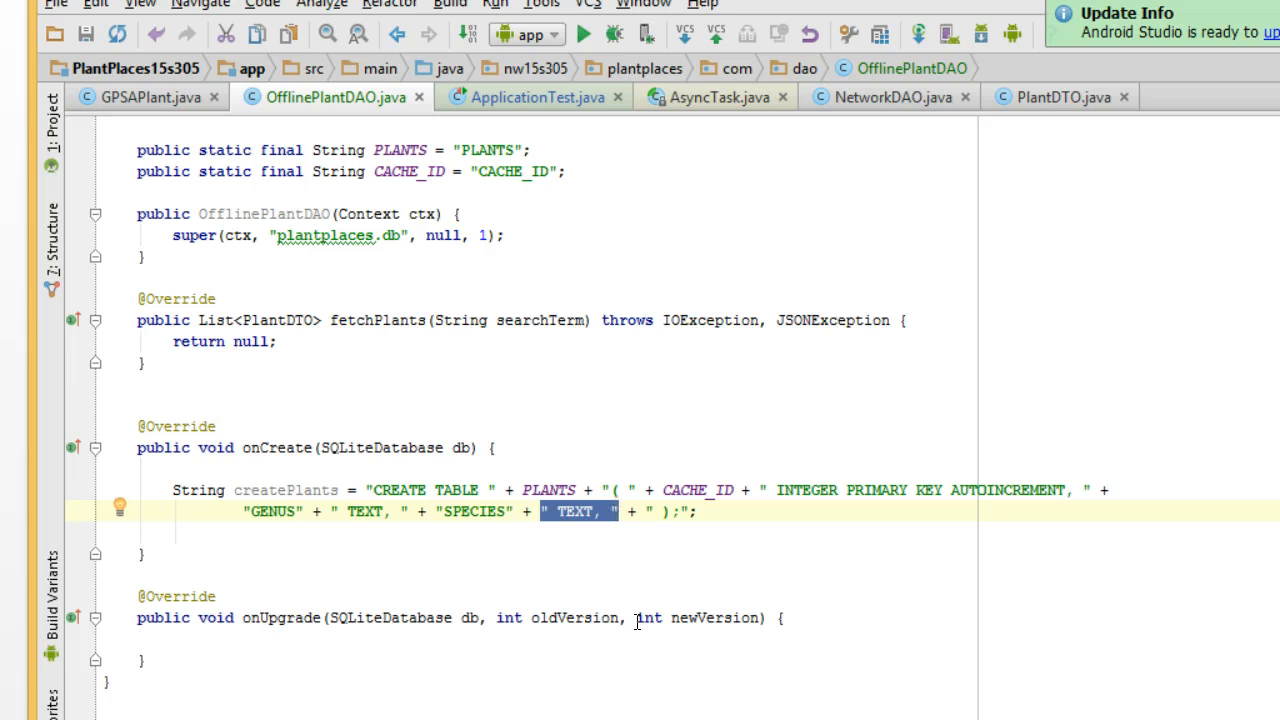
{"action": "left_click", "coordinate": [280, 512]}
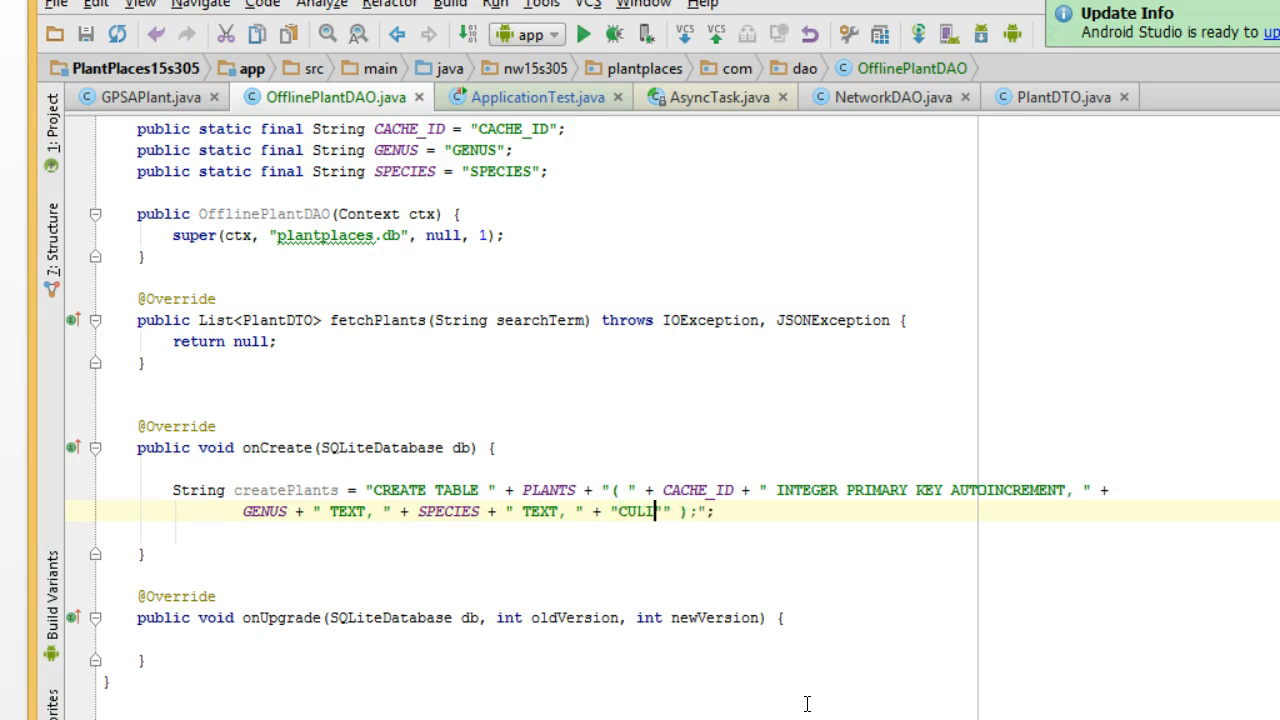
- Append "CULTIVAR" + " TEXT, " + "COMMON" + " TEXT " to the createPlants SQL string
{"action": "type", "text": "TVAR"}
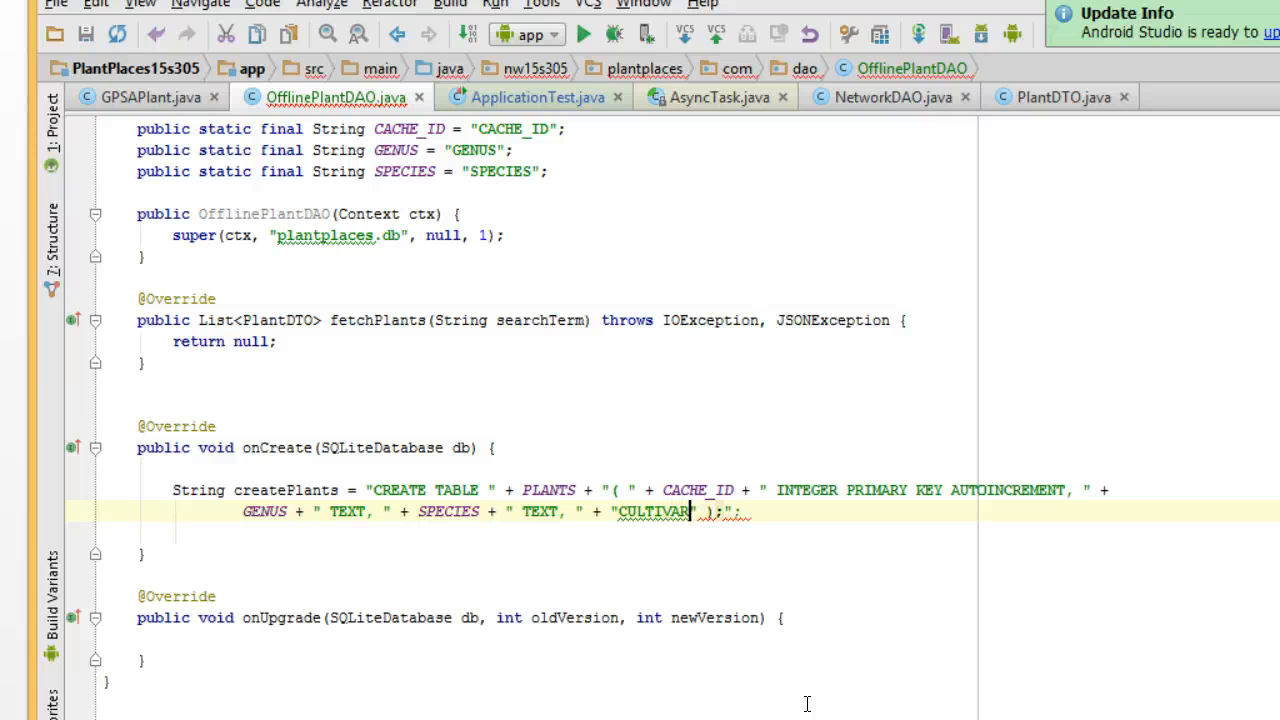
{"action": "type", "text": "+ \""}
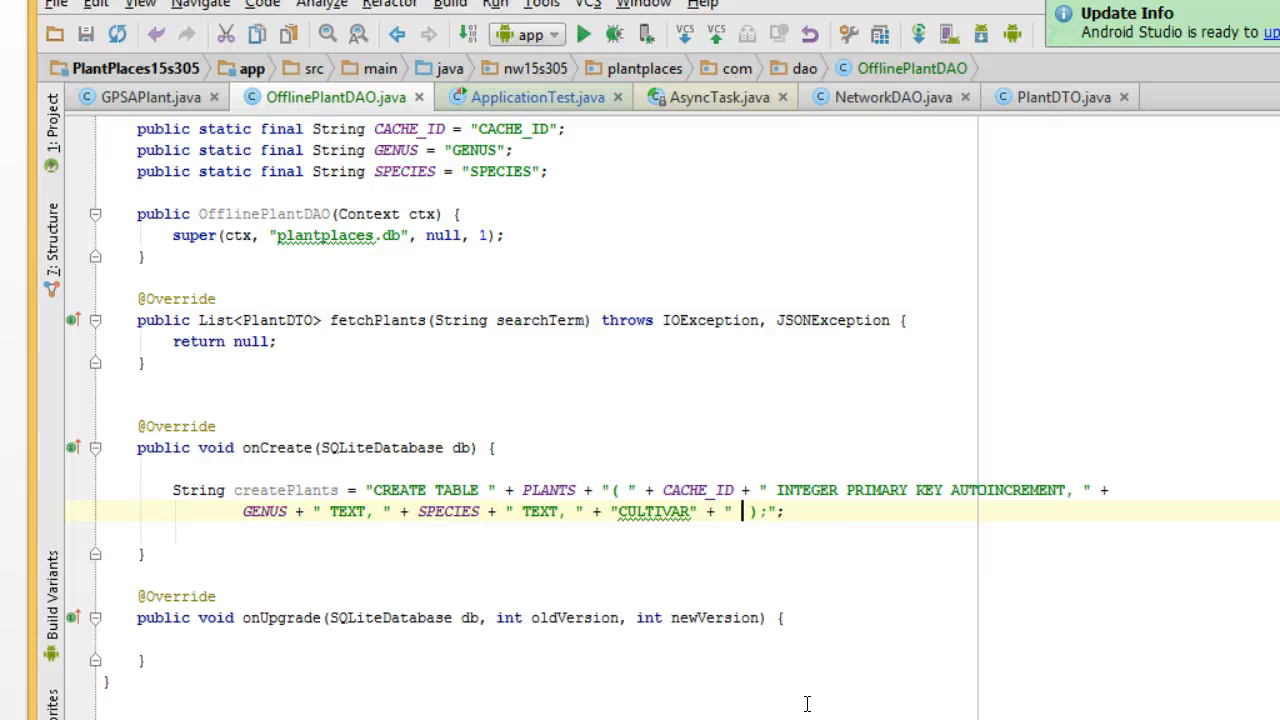
{"action": "type", "text": "TEXT, \" + \"COMMON\" + \" \""}
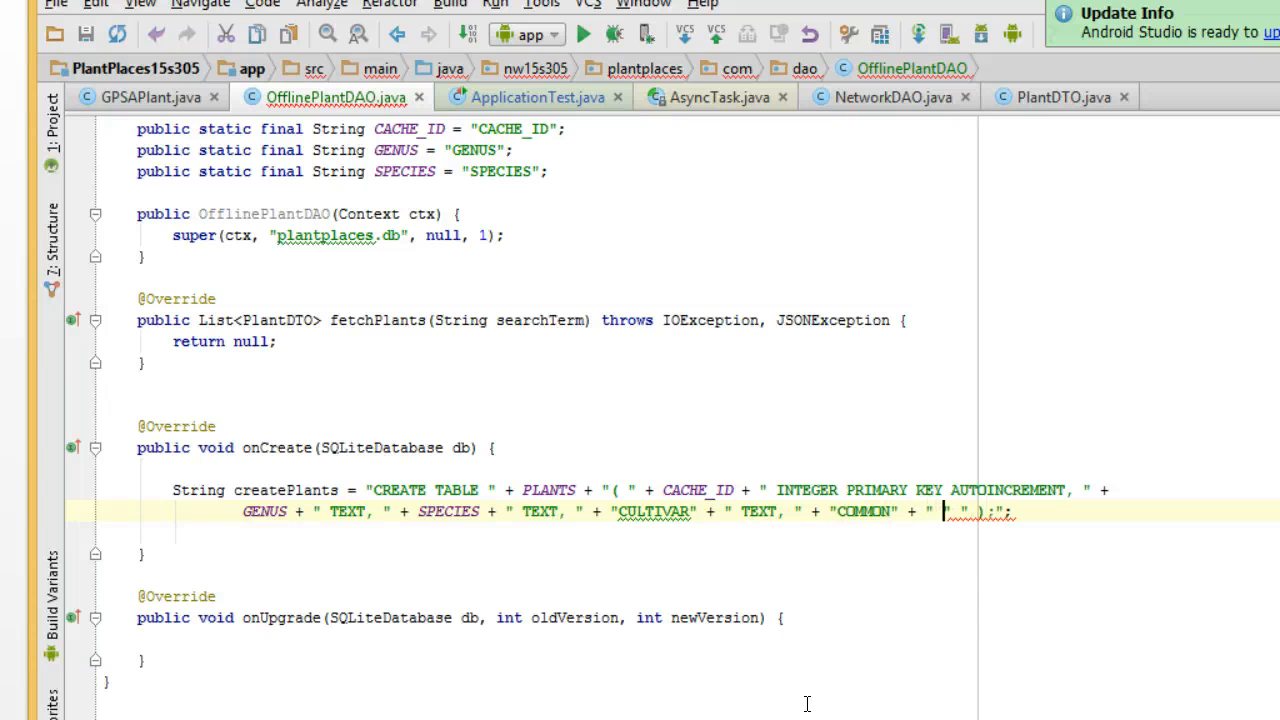
{"action": "type", "text": "TEXT"}
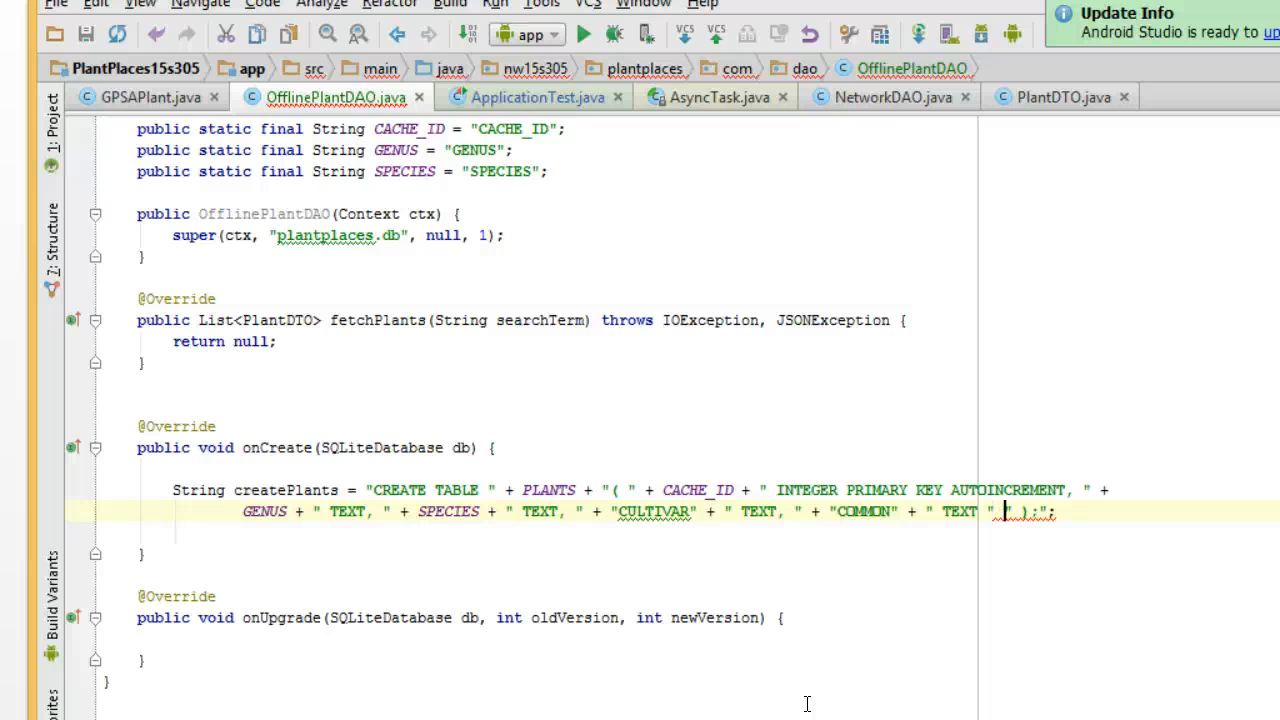
{"action": "type", "text": "+"}
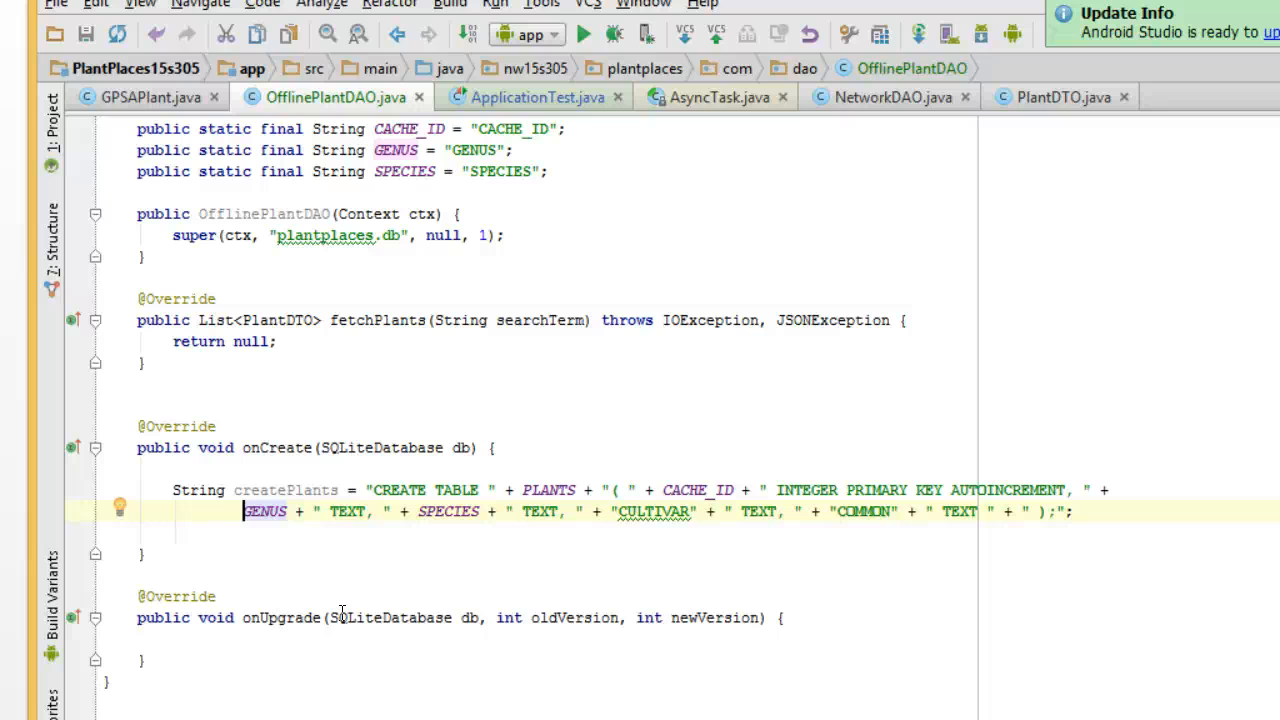
- Insert "GUID" + " INTEGER, " before GENUS and extract GUID, CULTIVAR and COMMON as constants
{"action": "type", "text": "CU"}
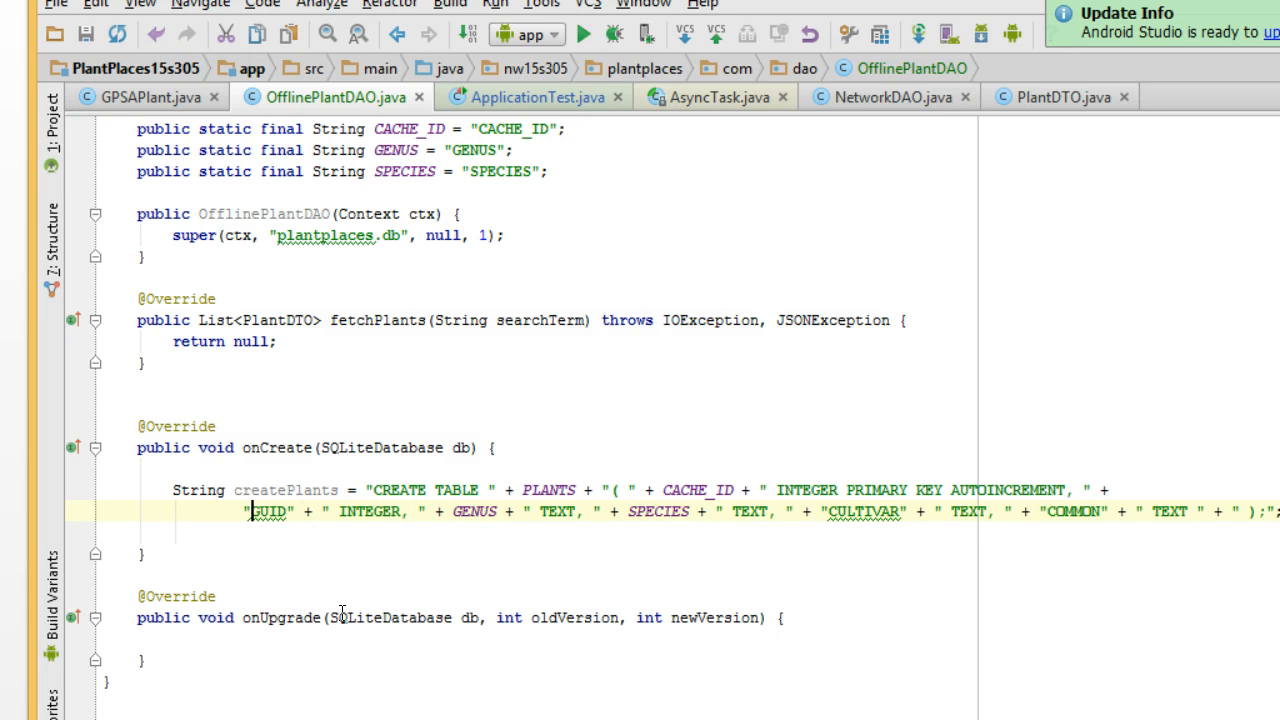
{"action": "double_click", "coordinate": [268, 512]}
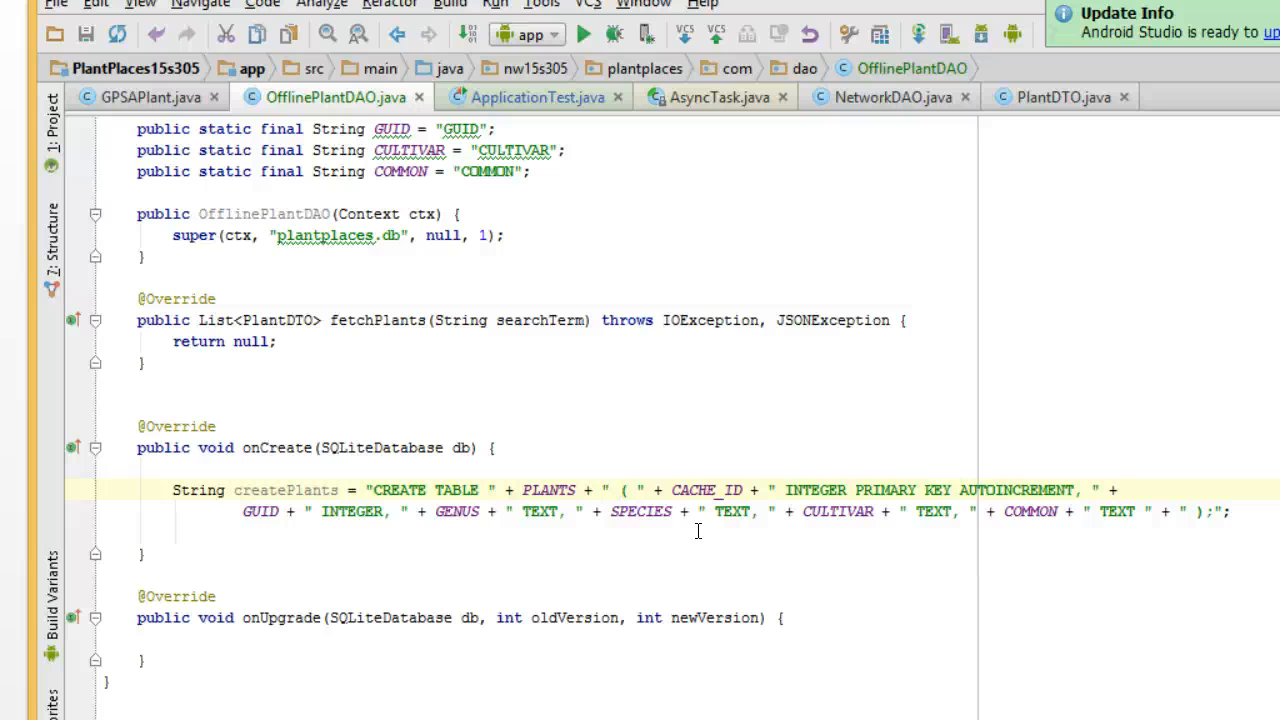
{"action": "left_click", "coordinate": [620, 490]}
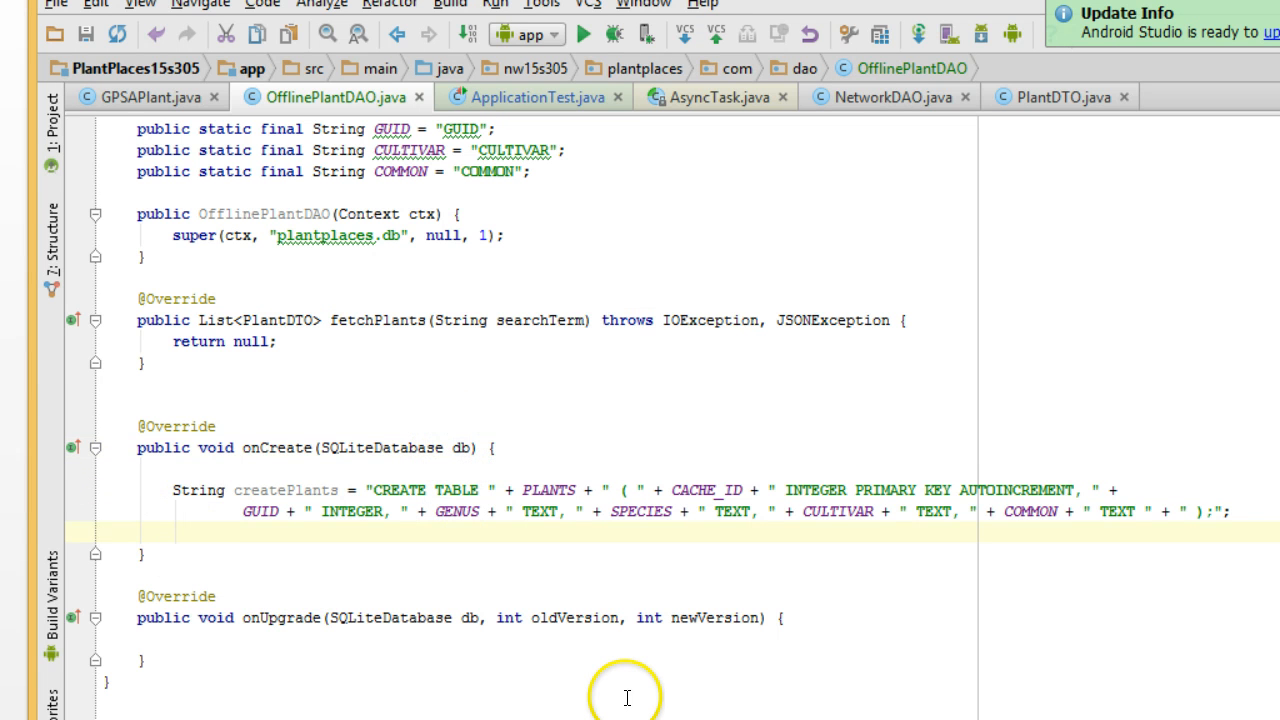
- Add db.execSQL(createPlants); below the SQL string, fixing the mistyped DB prefix
{"action": "type", "text": "DB."}
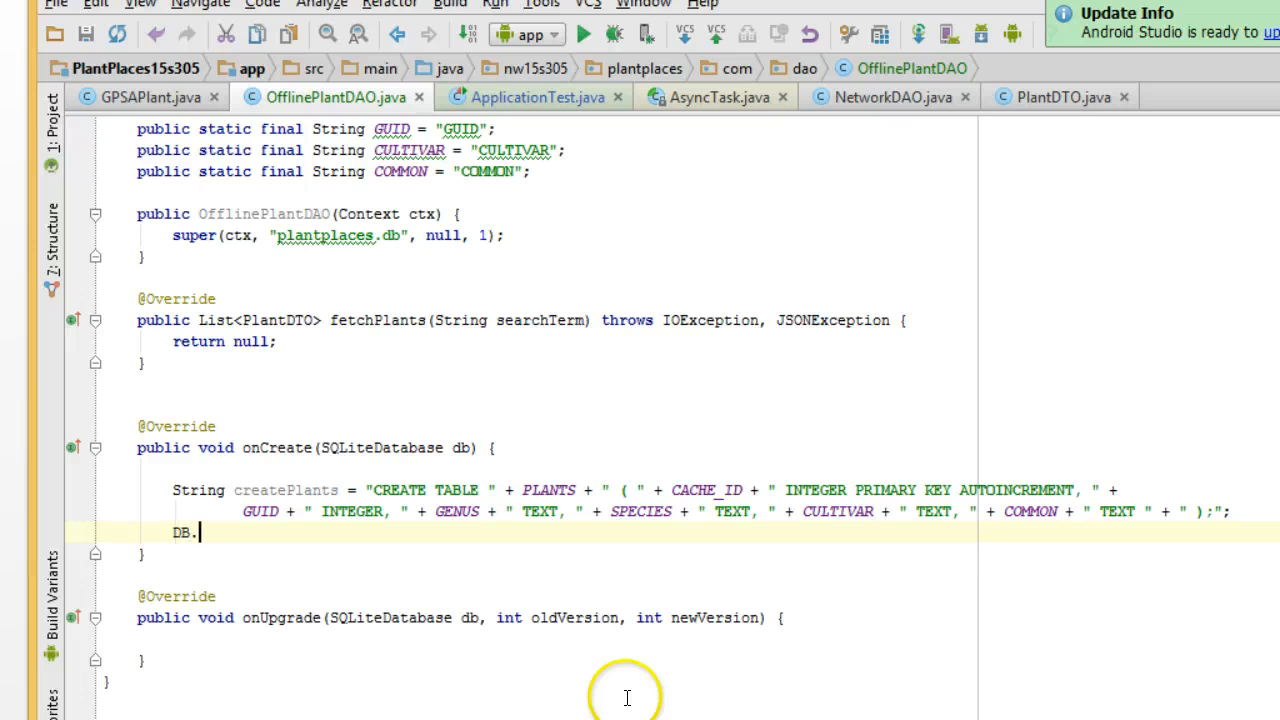
{"action": "key", "text": "Backspace"}
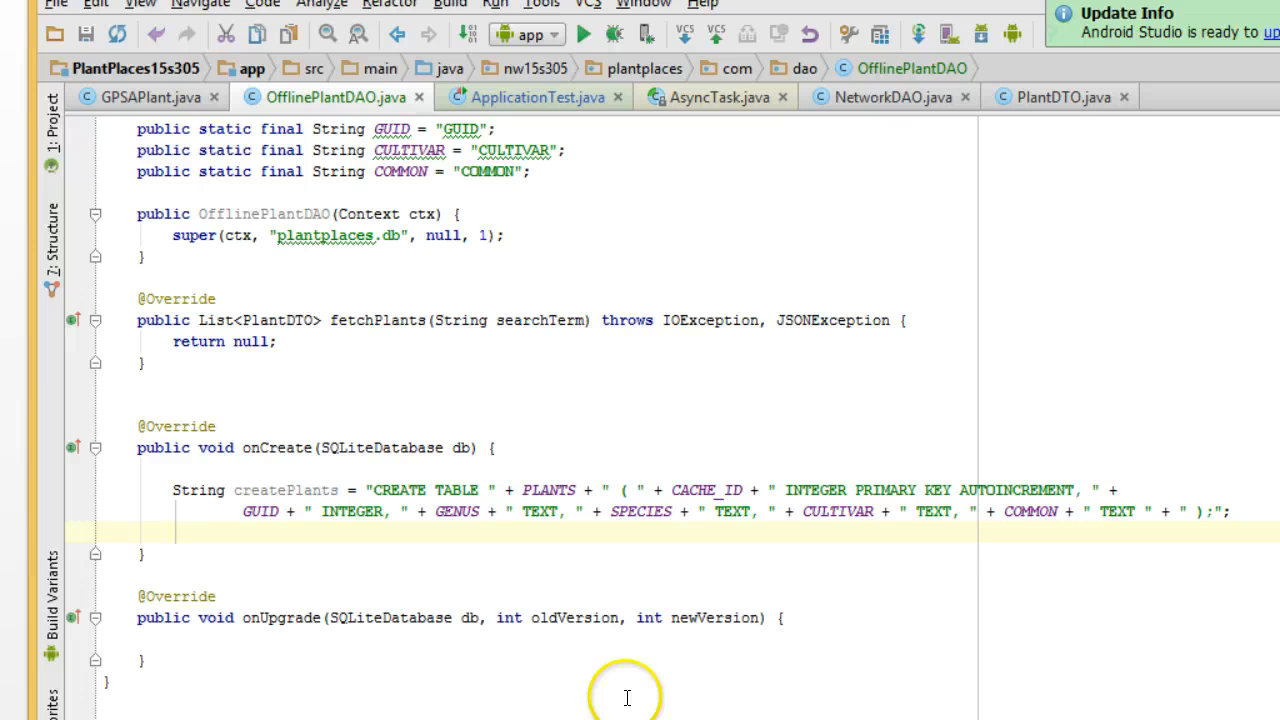
{"action": "type", "text": "db.execSQL(c"}
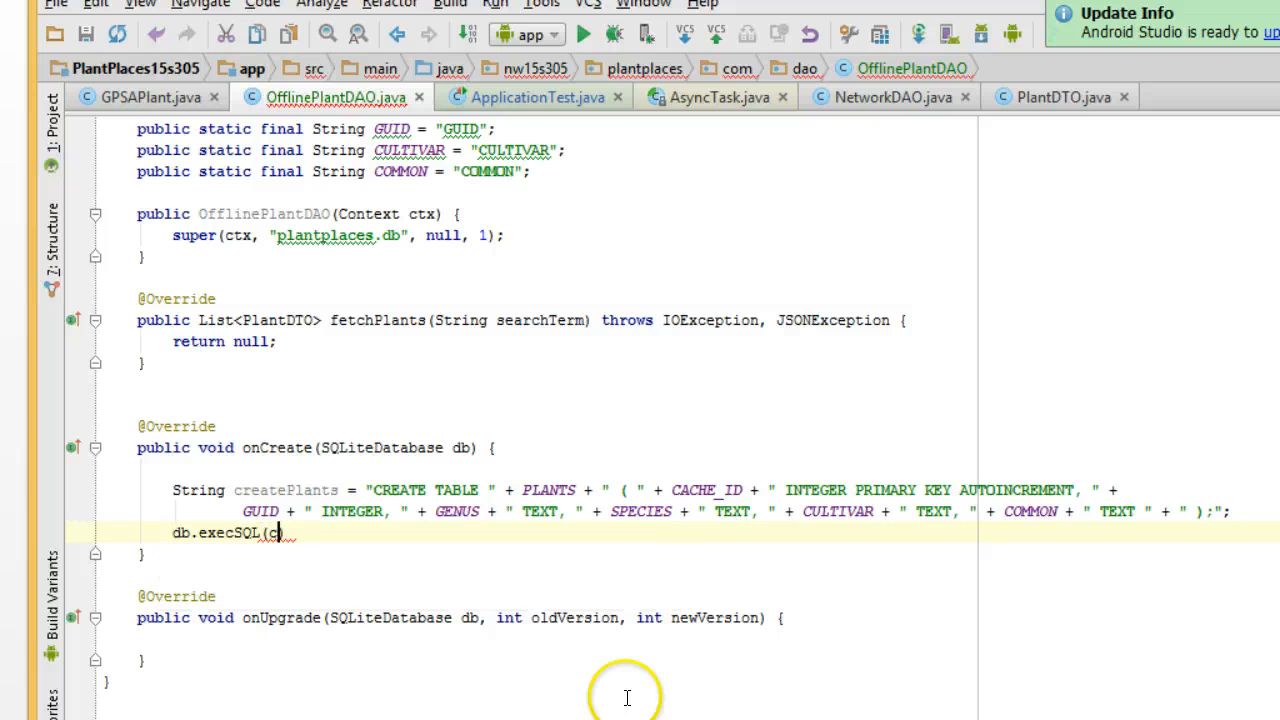
{"action": "type", "text": "reatePlants);"}
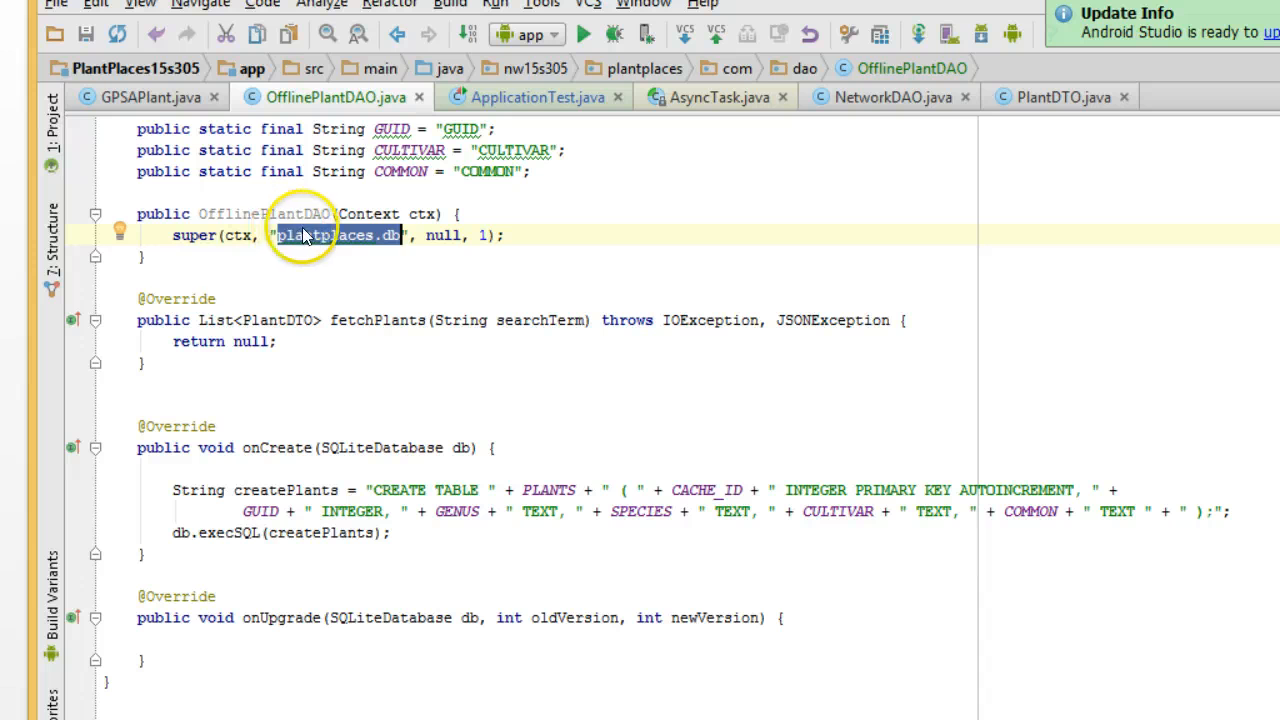
{"action": "left_click", "coordinate": [96, 448]}
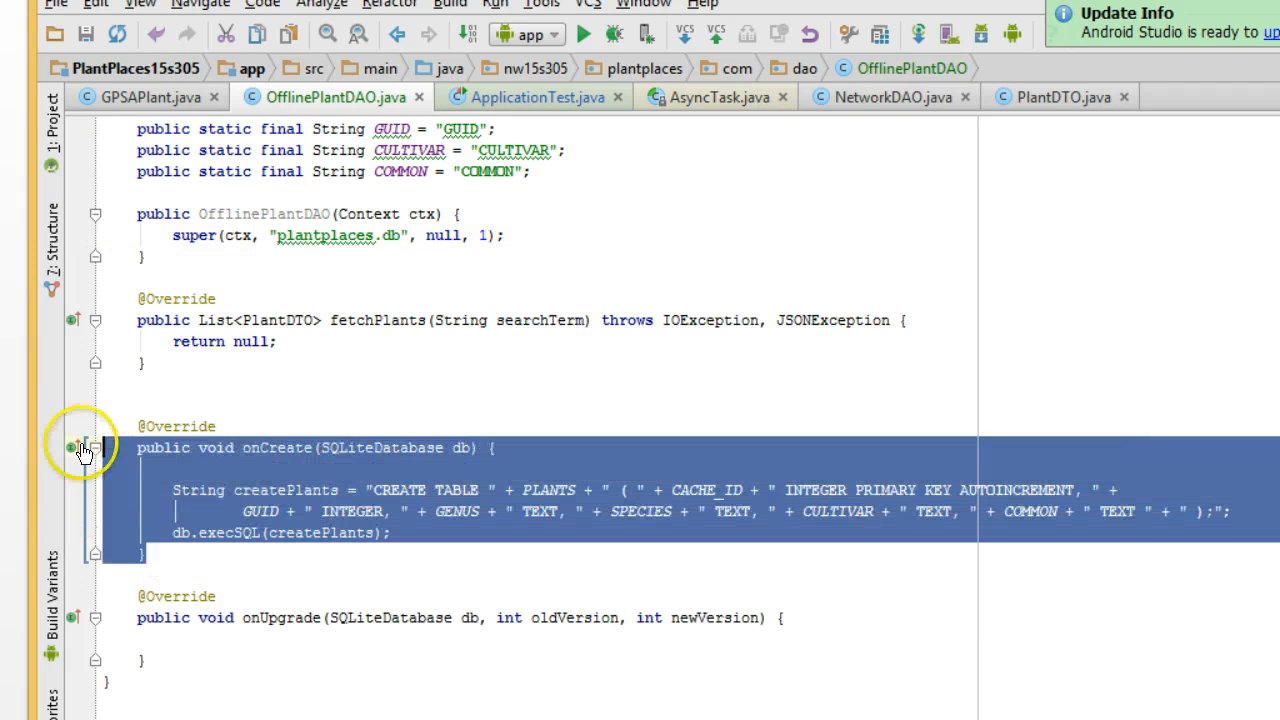